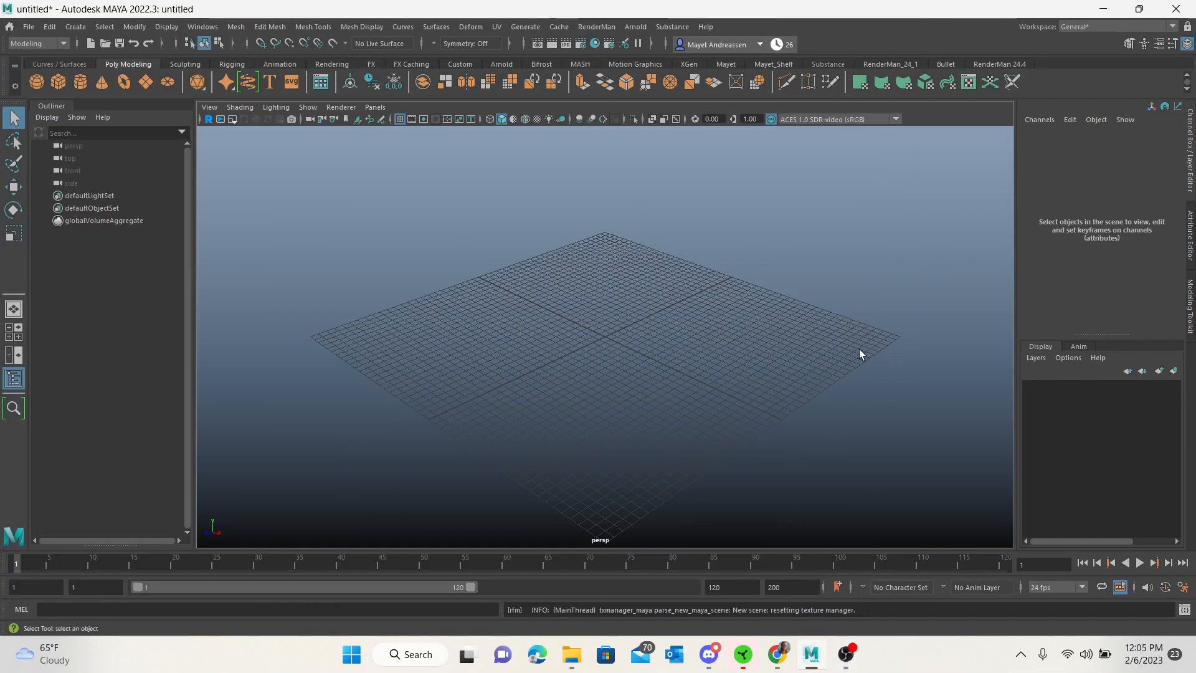
pyautogui.moveTo(745, 318)
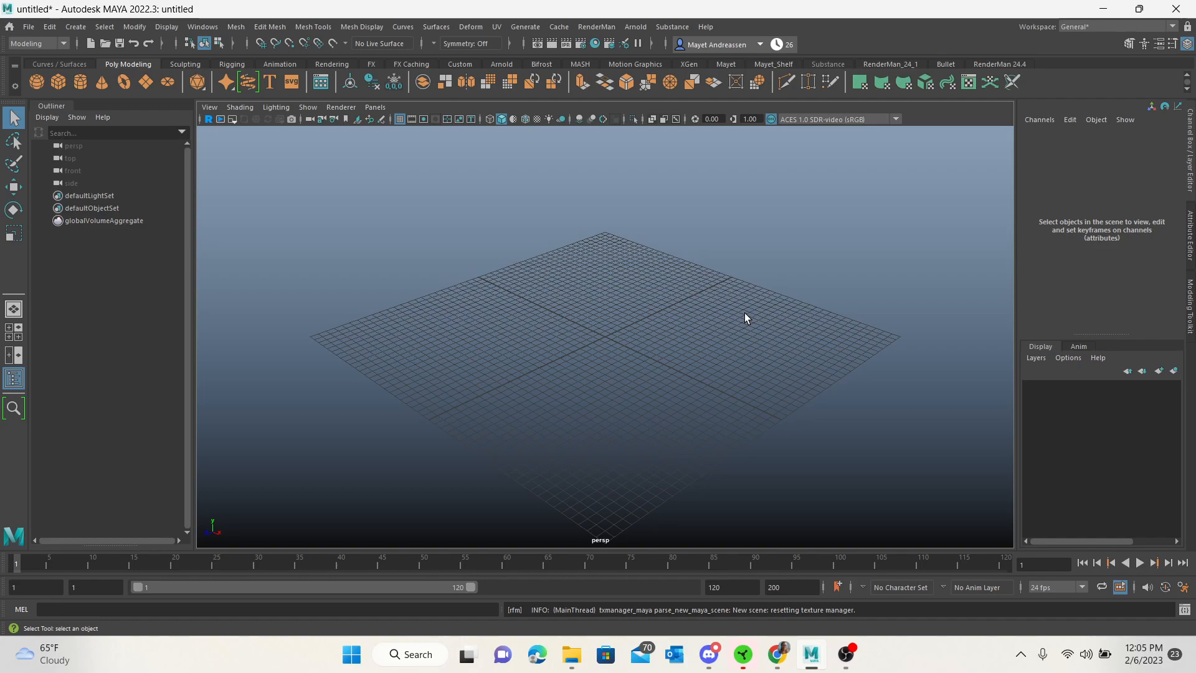
# - Switch the viewport from perspective to the front orthographic view
pyautogui.press('space')
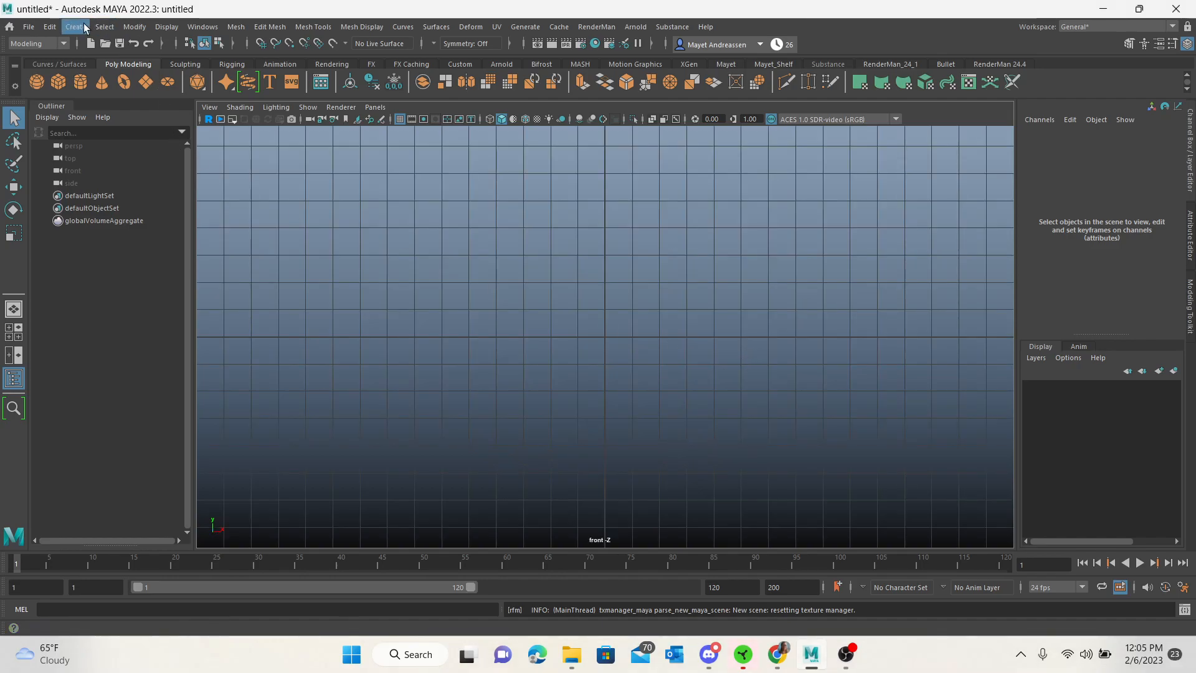
# - Open the Create menu to look for the CV Curve Tool
pyautogui.click(74, 26)
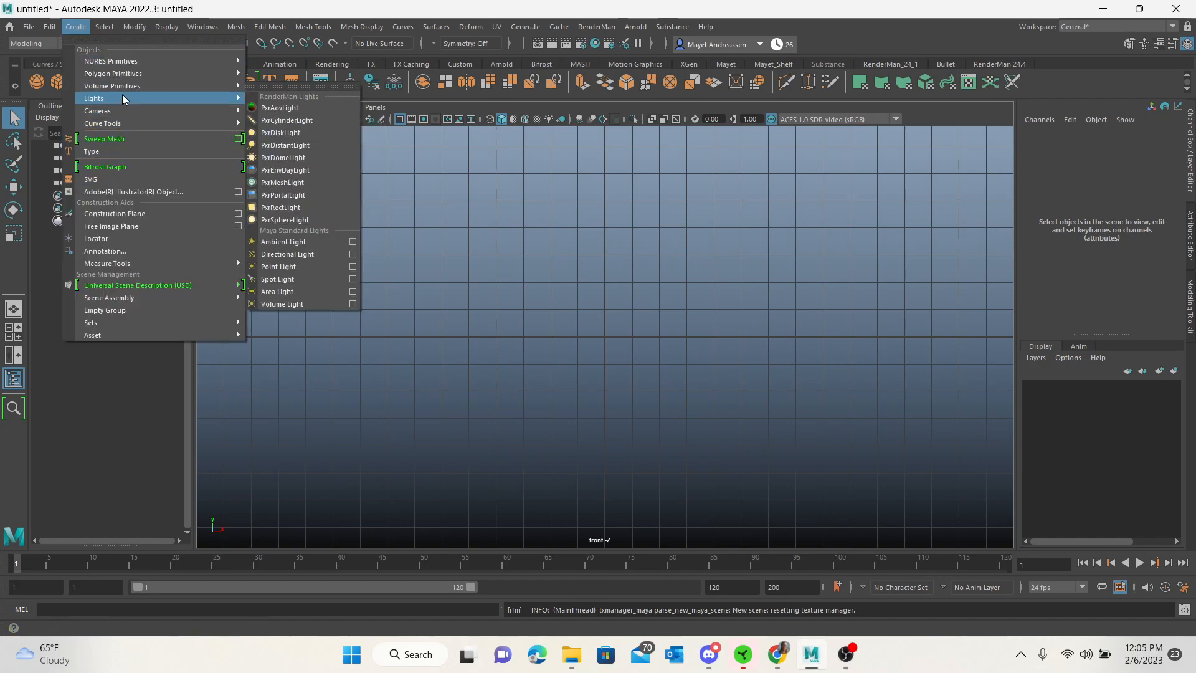
pyautogui.moveTo(112, 85)
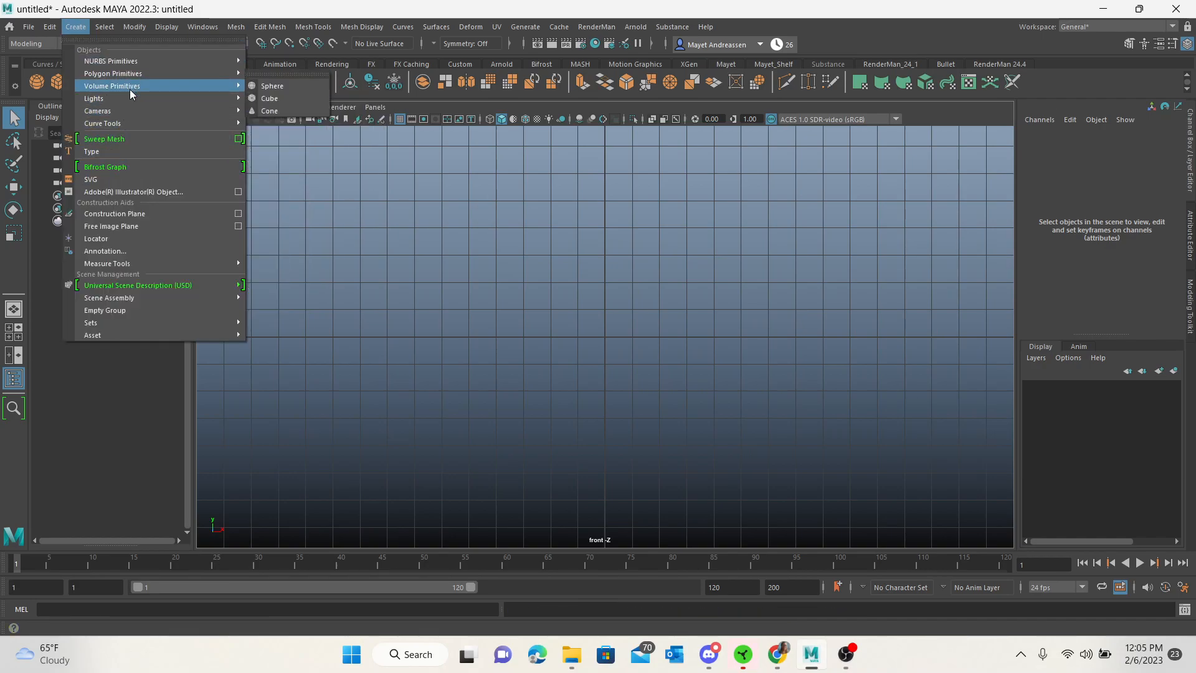
pyautogui.moveTo(111, 60)
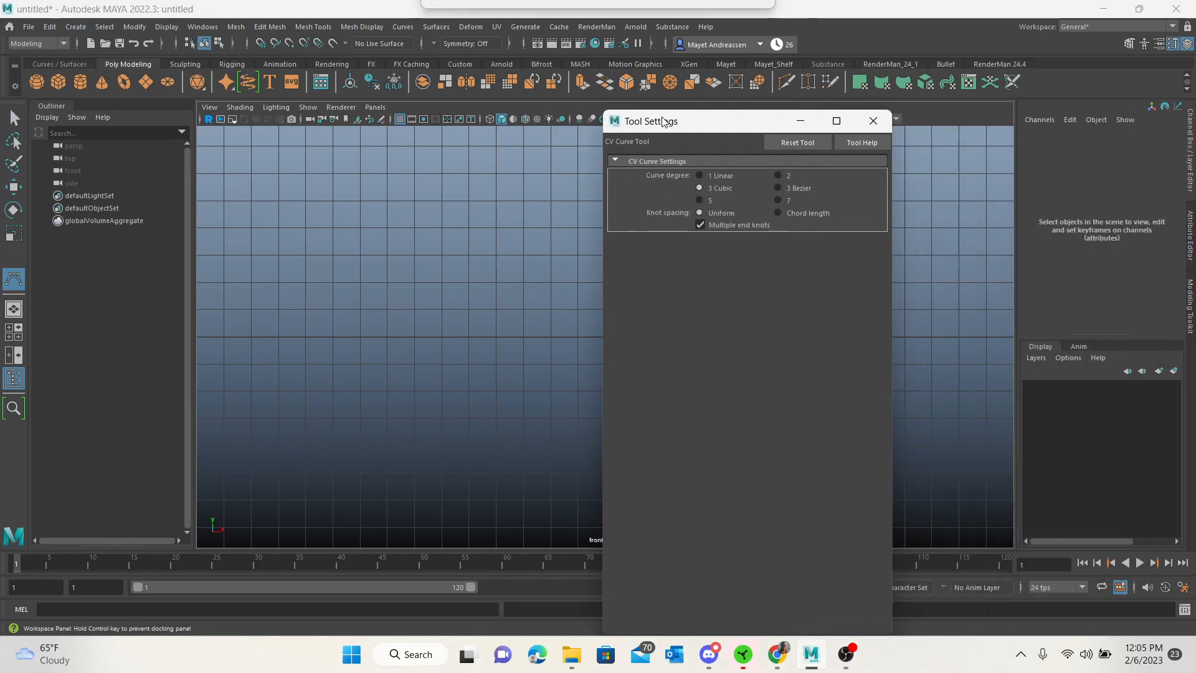
# - Close the CV Curve Tool settings window
pyautogui.click(873, 120)
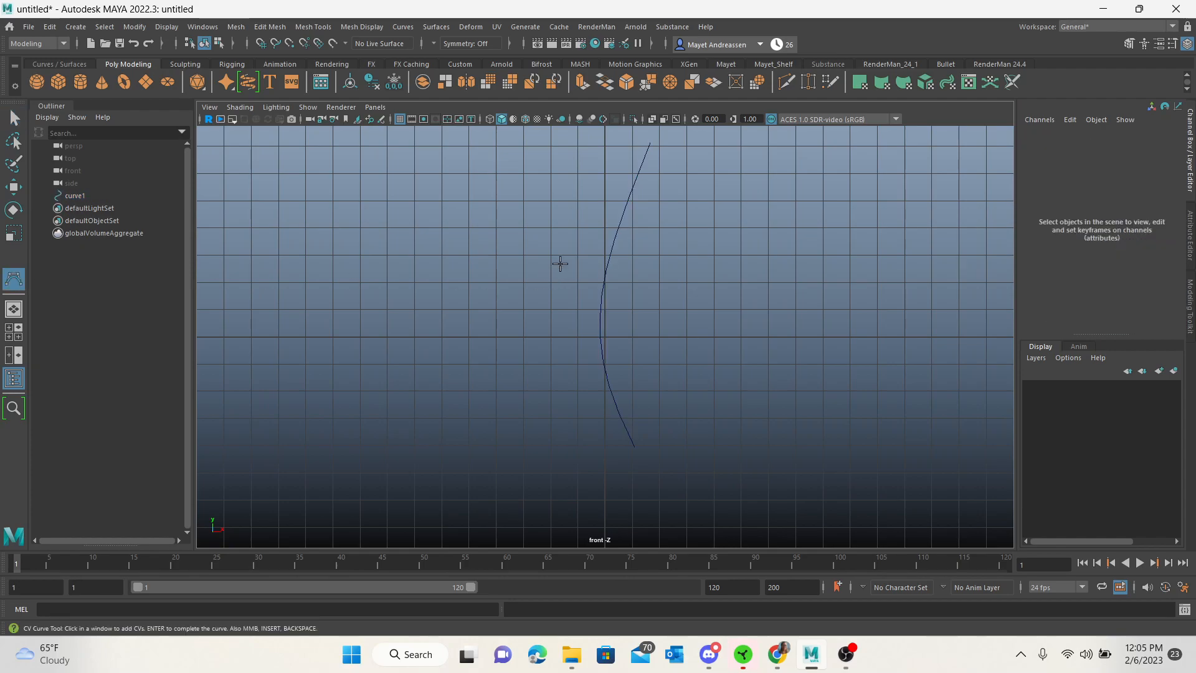
# - Draw a right branch curve, a small twig off it, and a left branch curve from the trunk
pyautogui.click(611, 254)
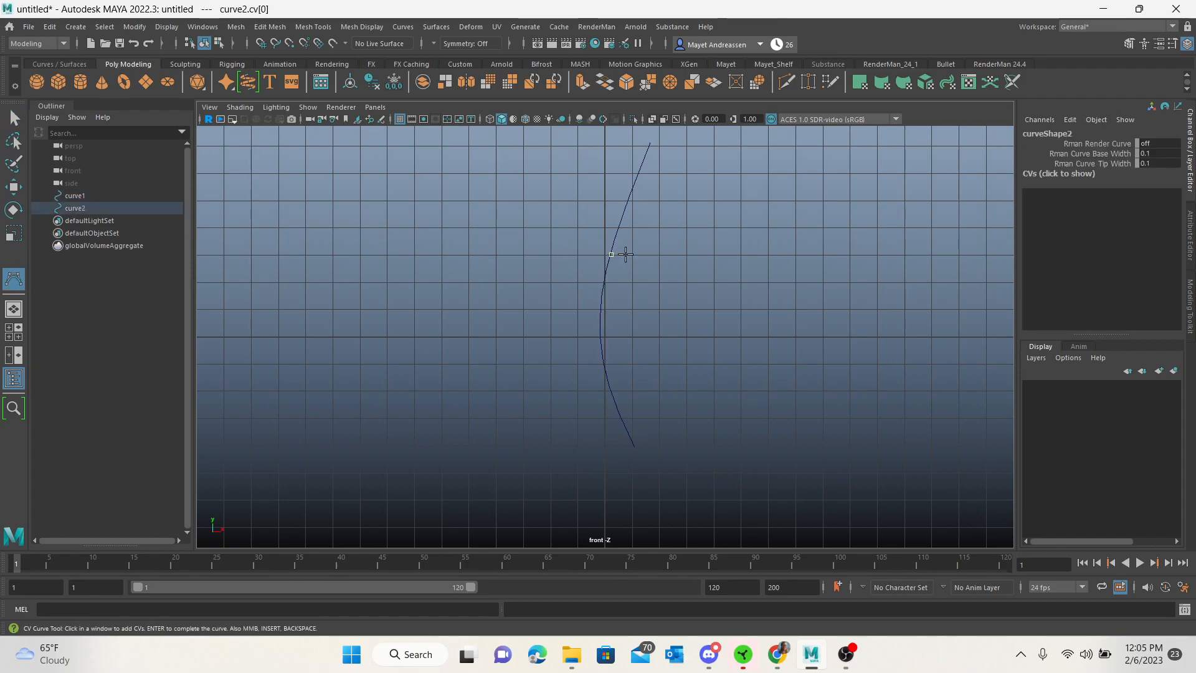
pyautogui.click(707, 198)
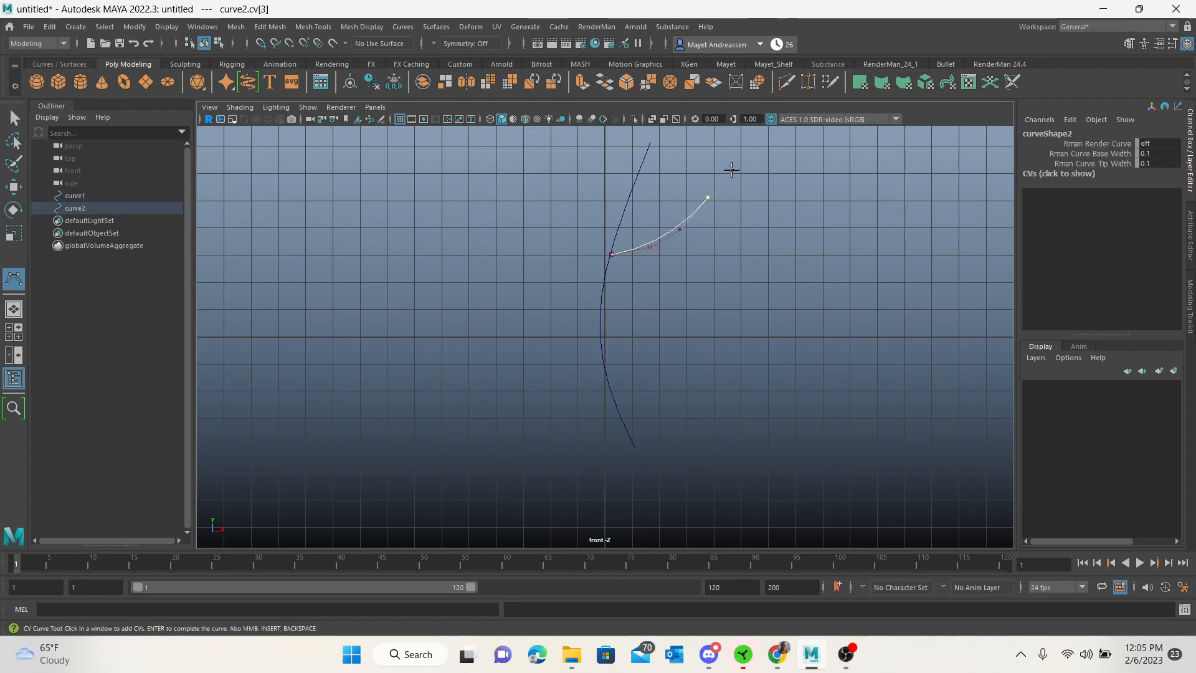
pyautogui.press('Return')
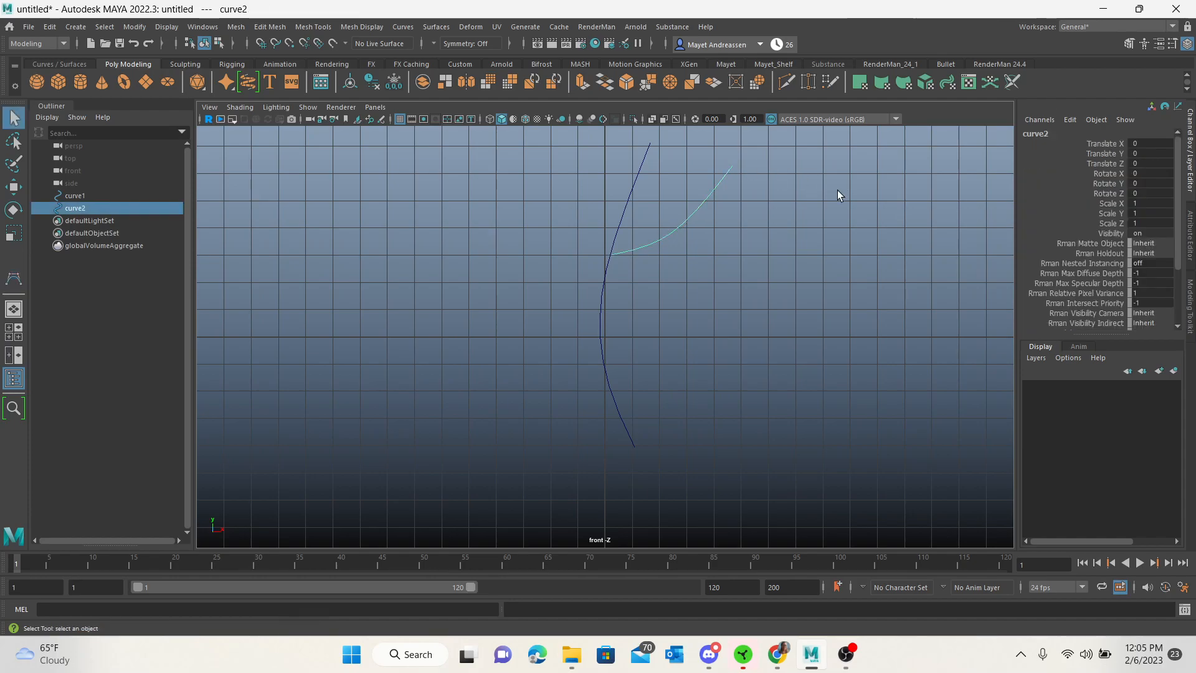
pyautogui.moveTo(830, 199)
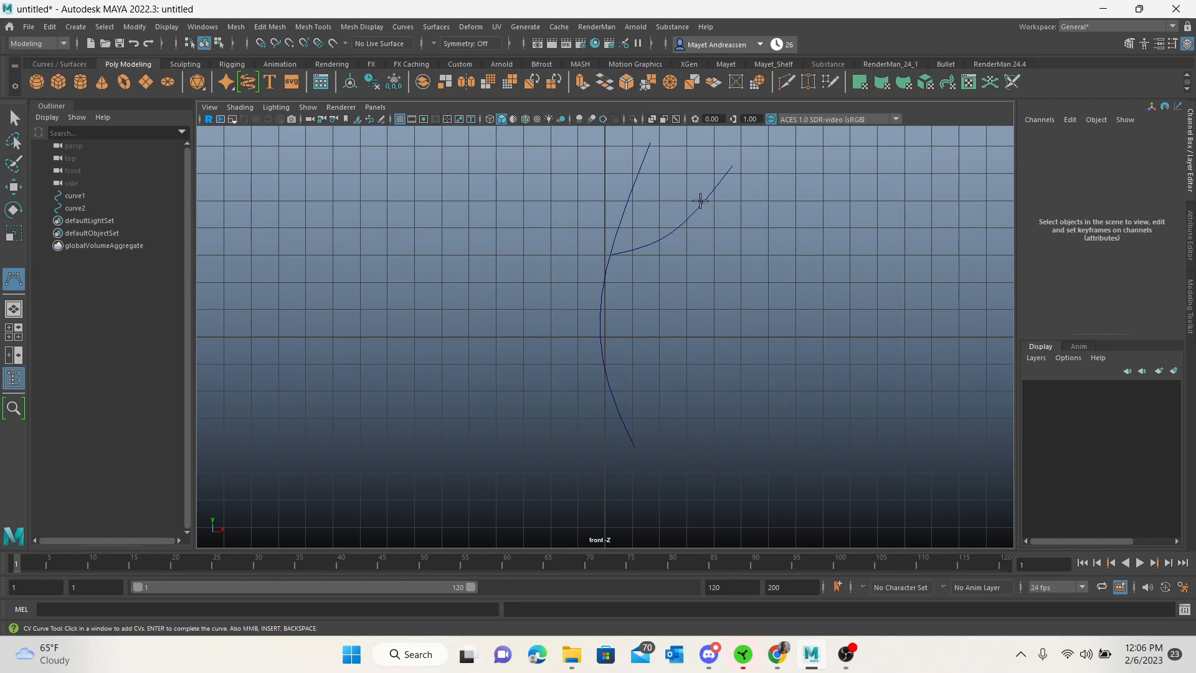
pyautogui.click(701, 203)
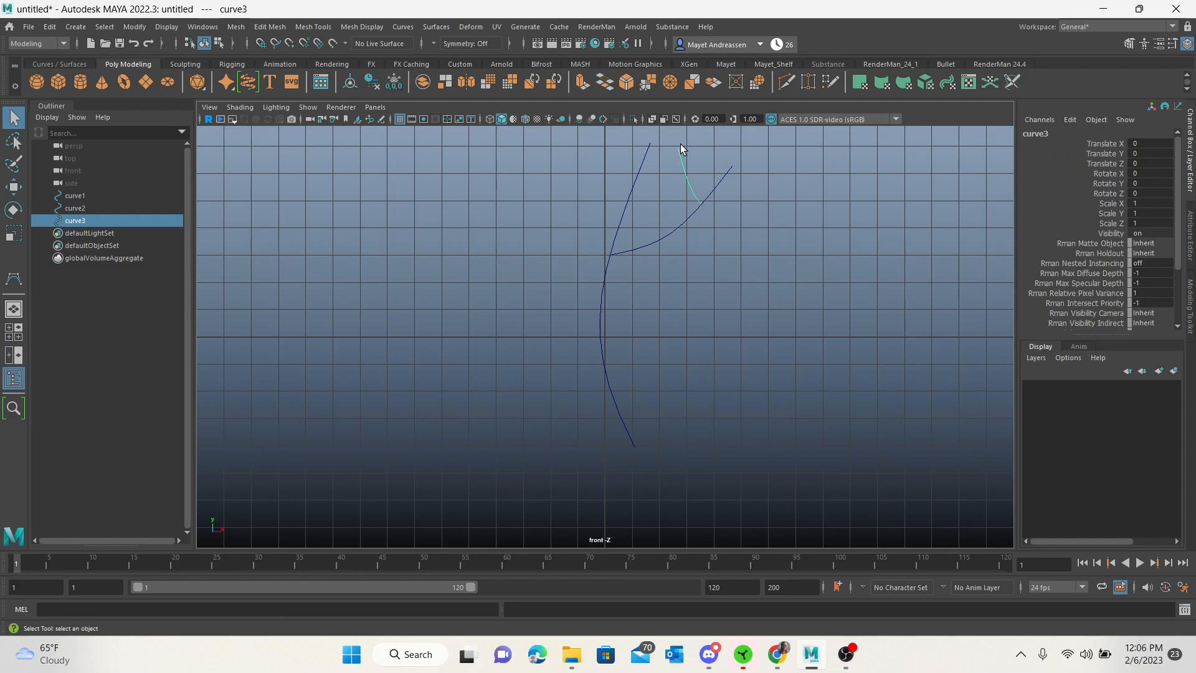
pyautogui.moveTo(457, 498)
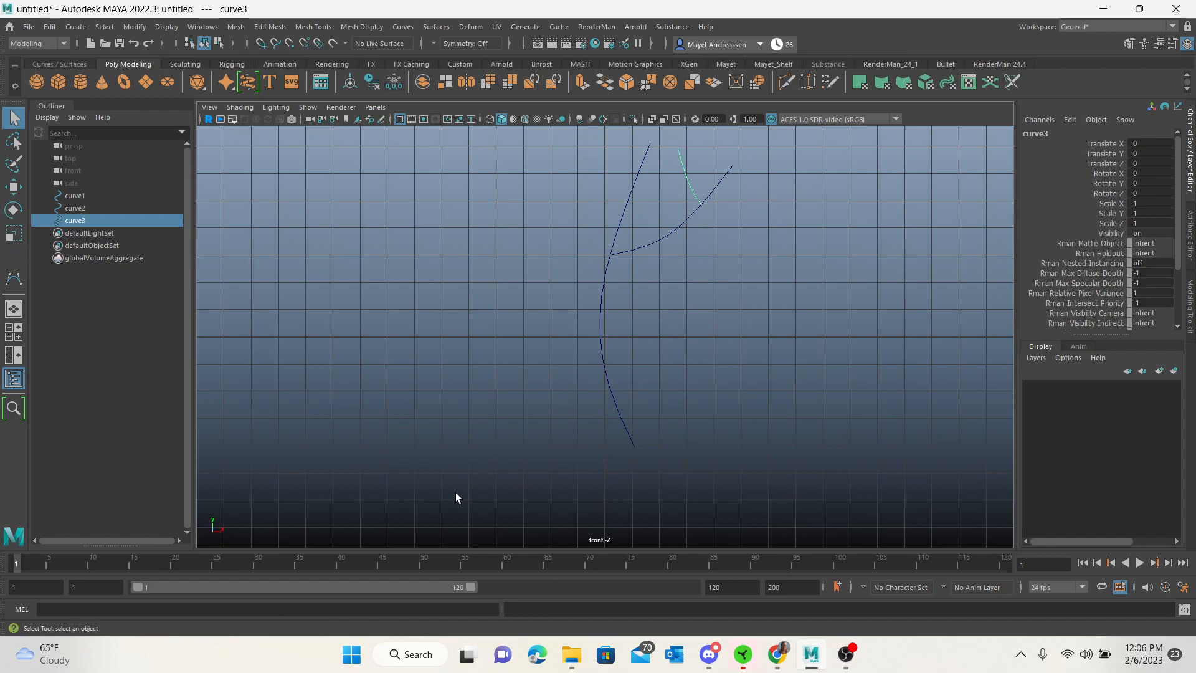
pyautogui.click(14, 280)
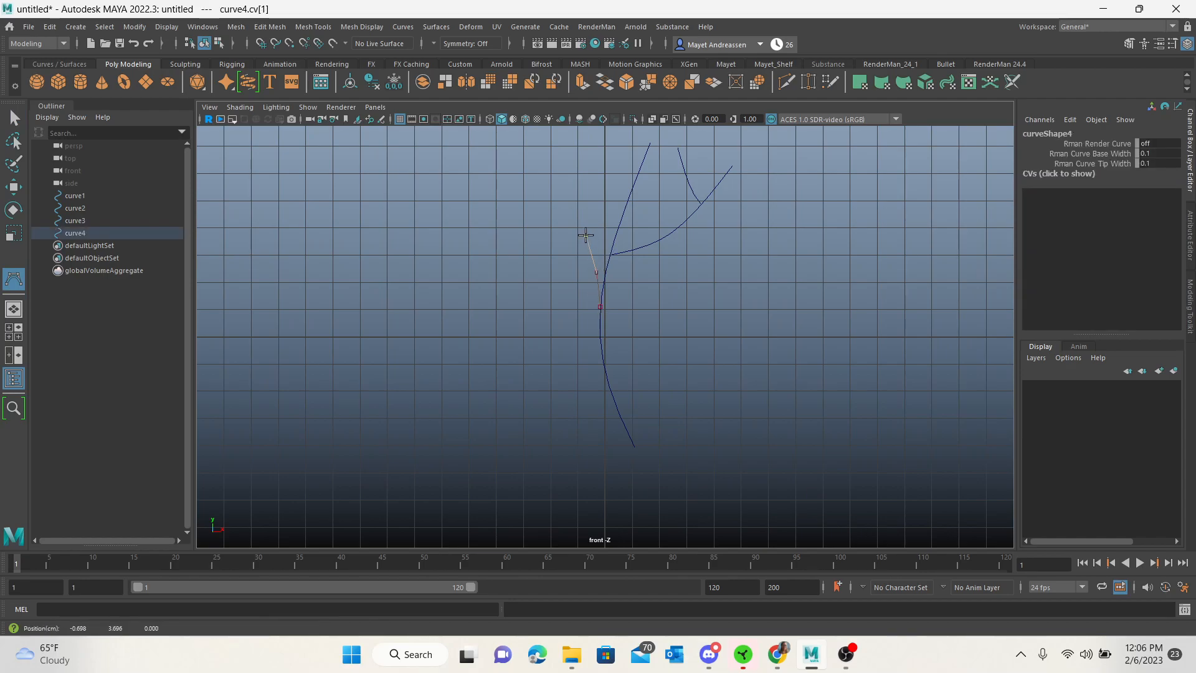
pyautogui.click(503, 179)
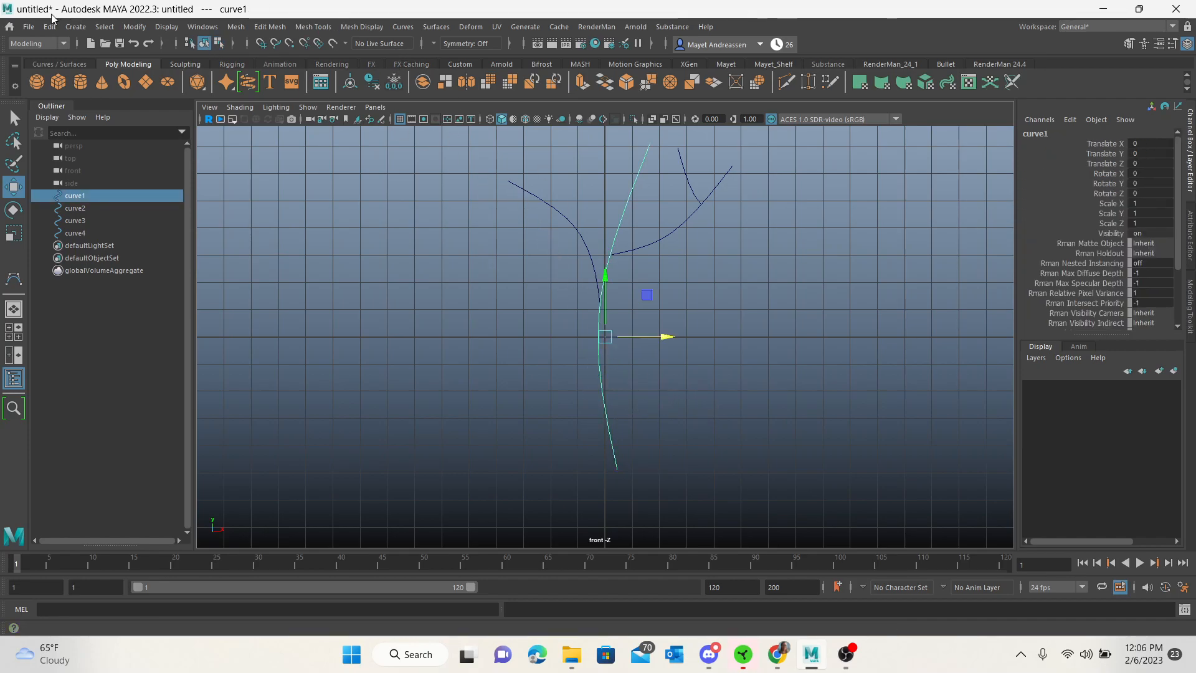
# - Sweep a tube mesh (sweep1) along the trunk curve curve1
pyautogui.click(75, 26)
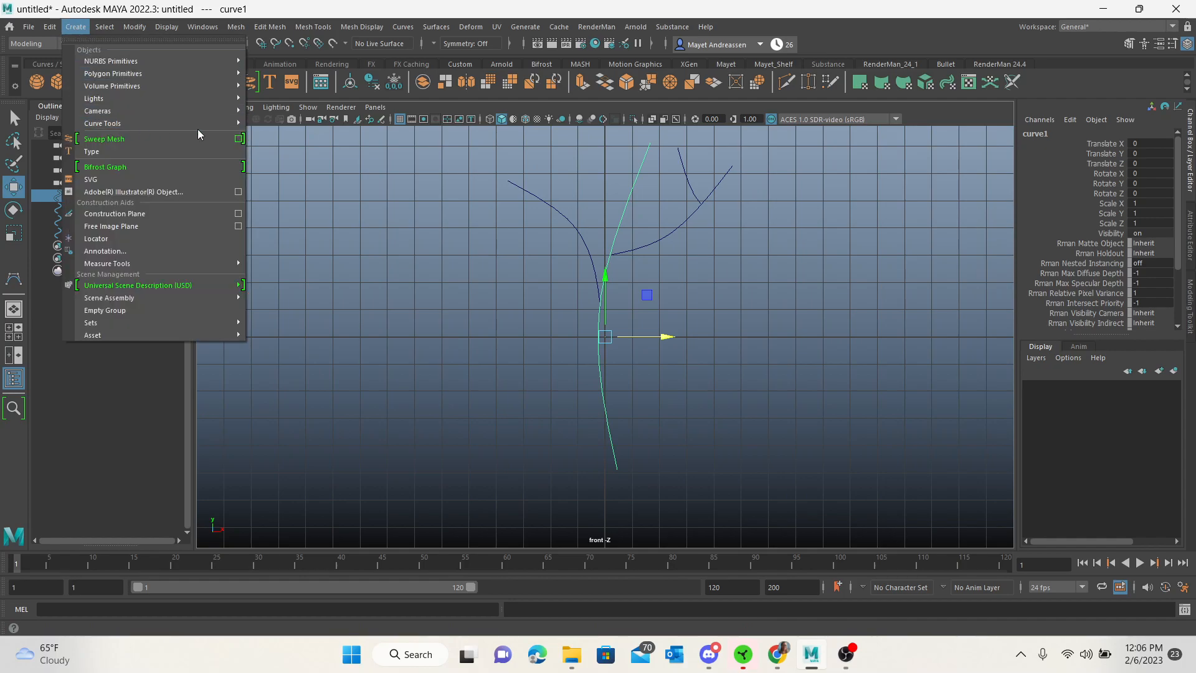
pyautogui.moveTo(152, 138)
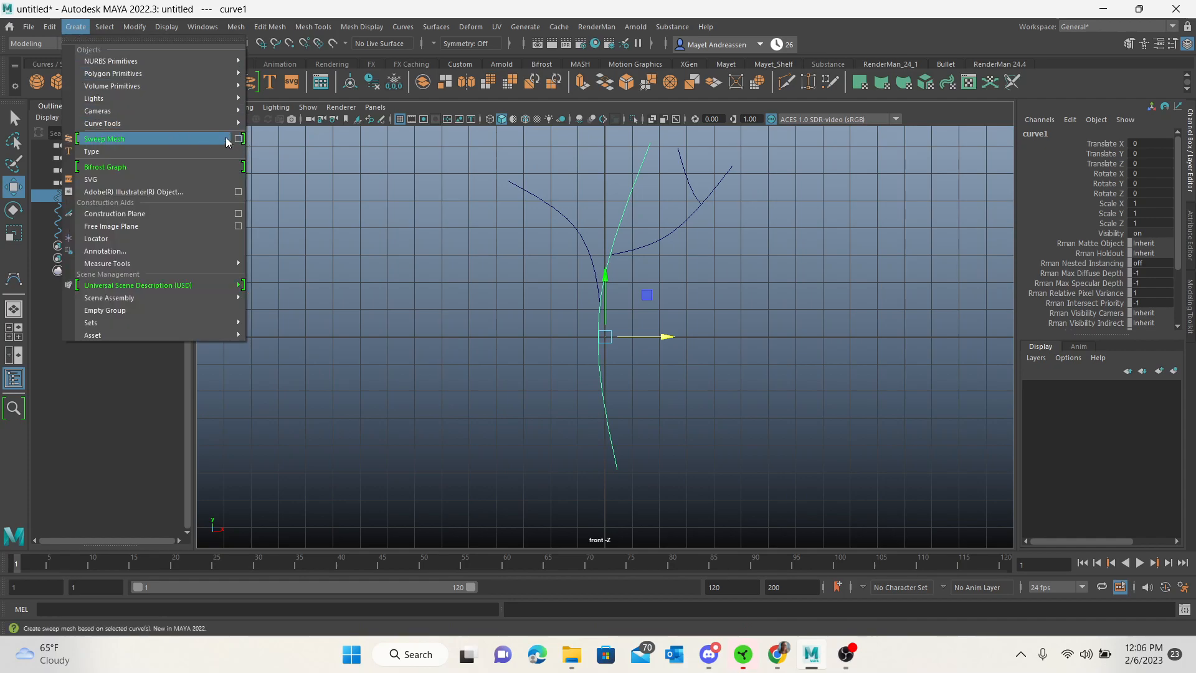
pyautogui.click(104, 139)
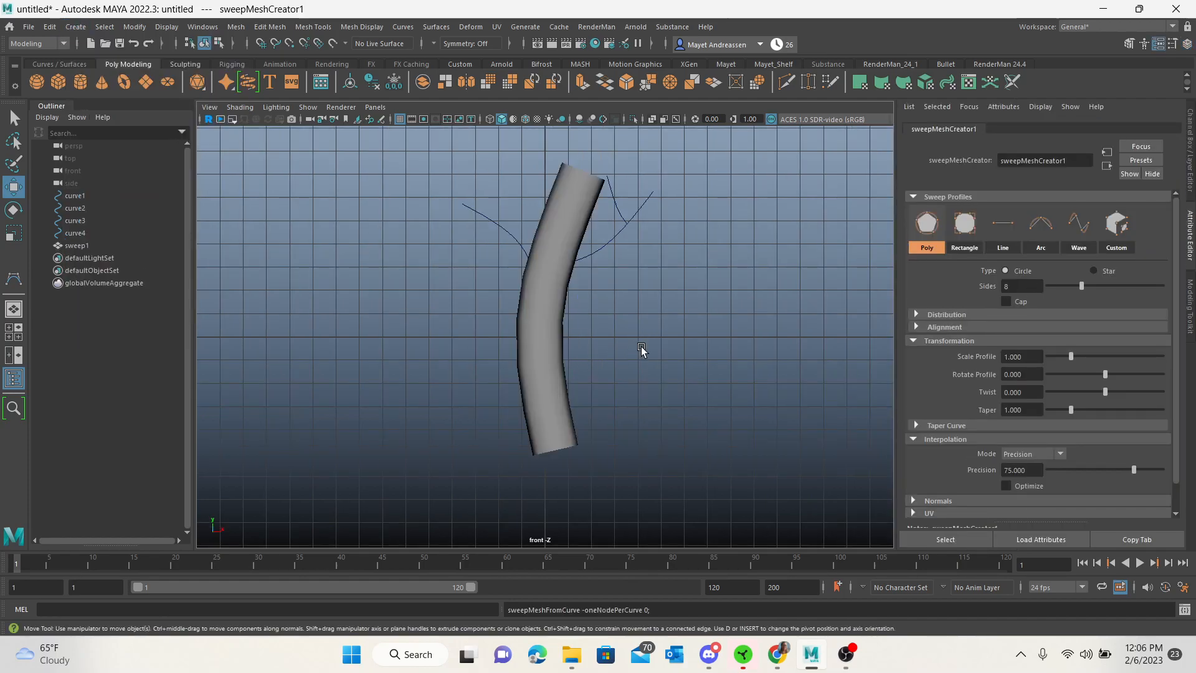
pyautogui.moveTo(664, 385)
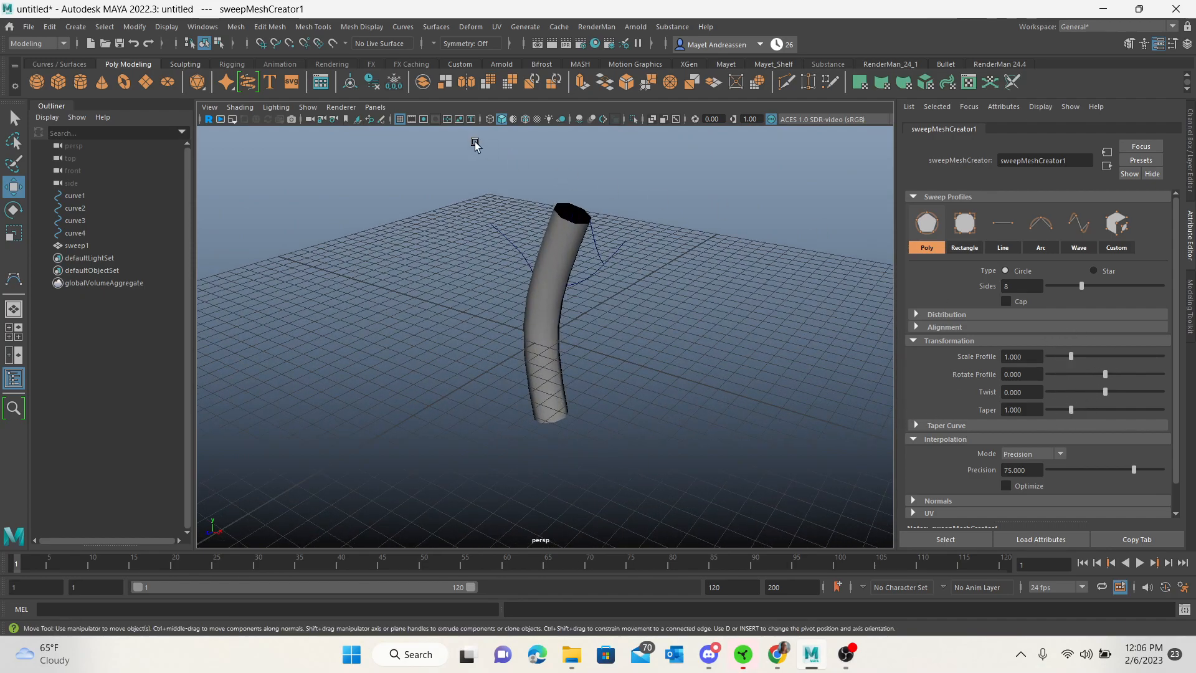
# - Show wireframe over the shaded trunk tube and set its profile to 9 sides
pyautogui.click(531, 119)
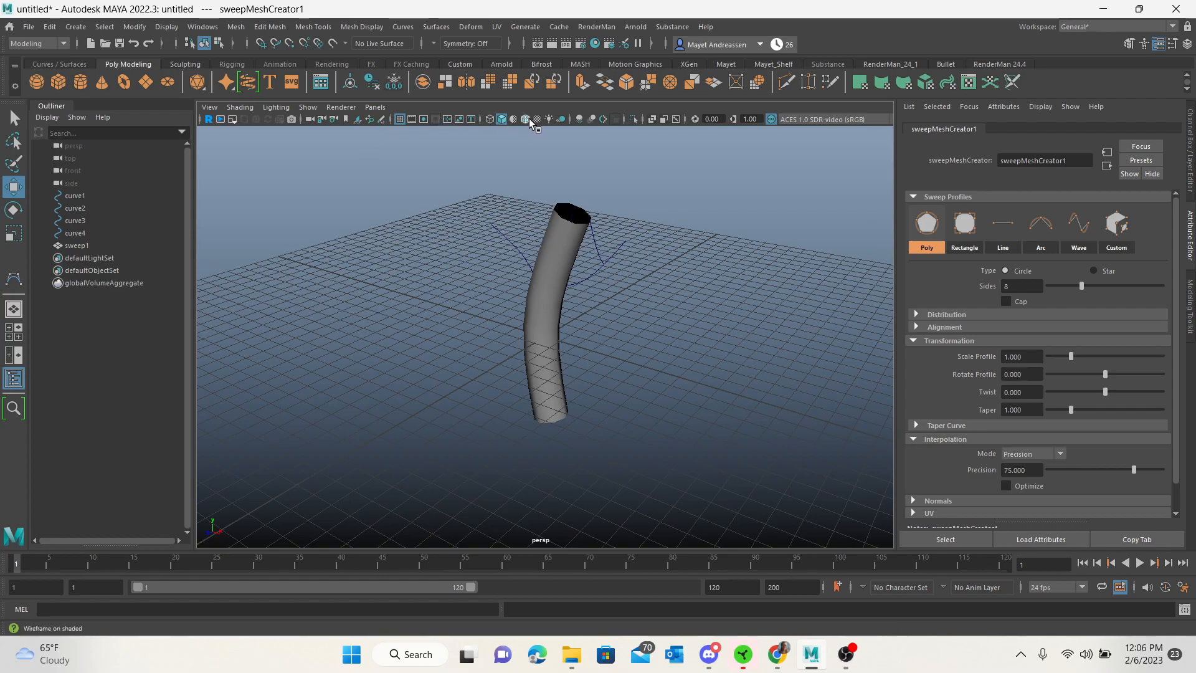
pyautogui.click(501, 119)
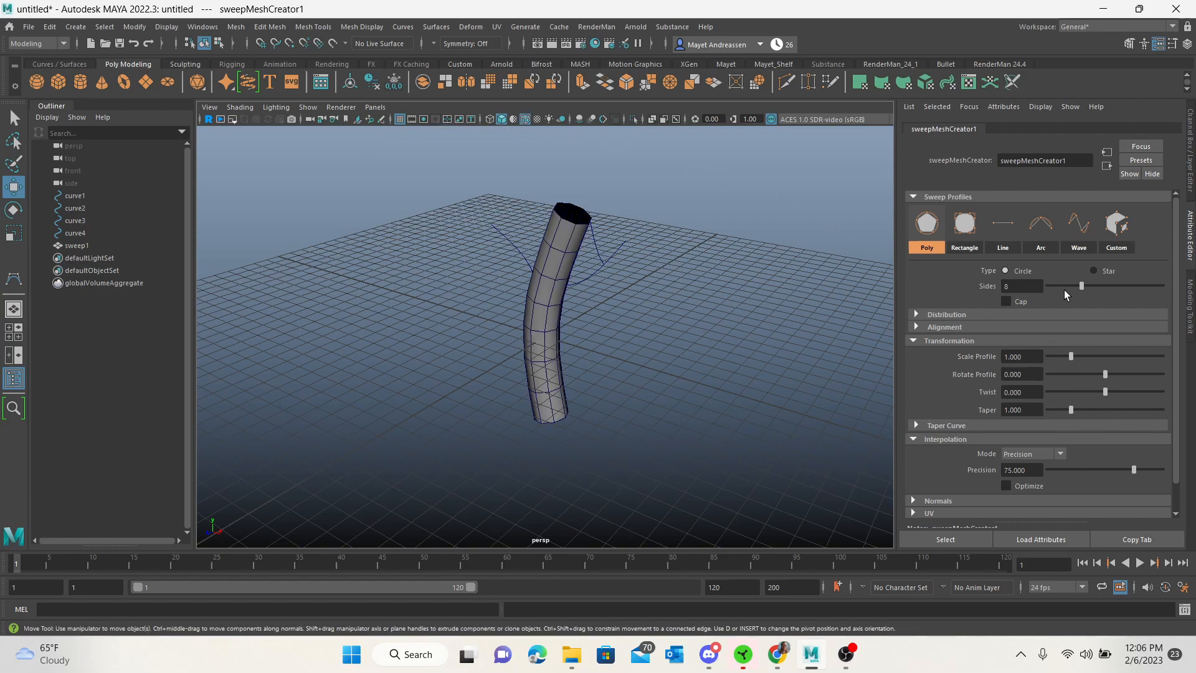
pyautogui.moveTo(1082, 286); pyautogui.dragTo(1095, 286)
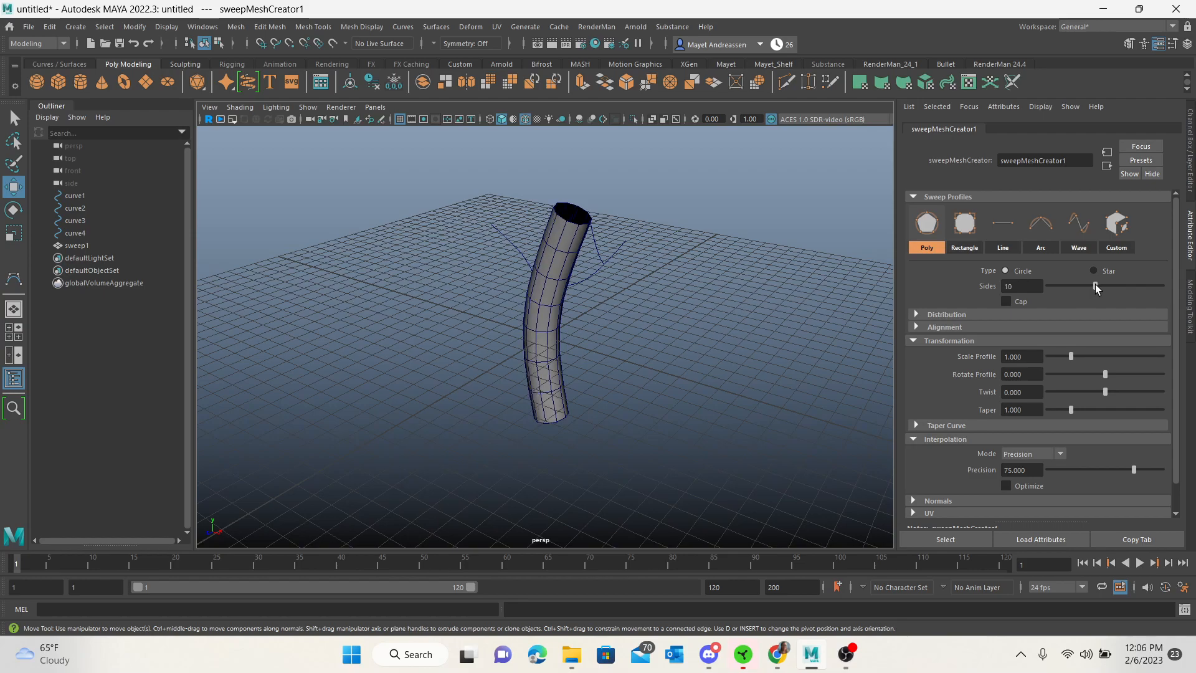
pyautogui.moveTo(1095, 286); pyautogui.dragTo(1088, 285)
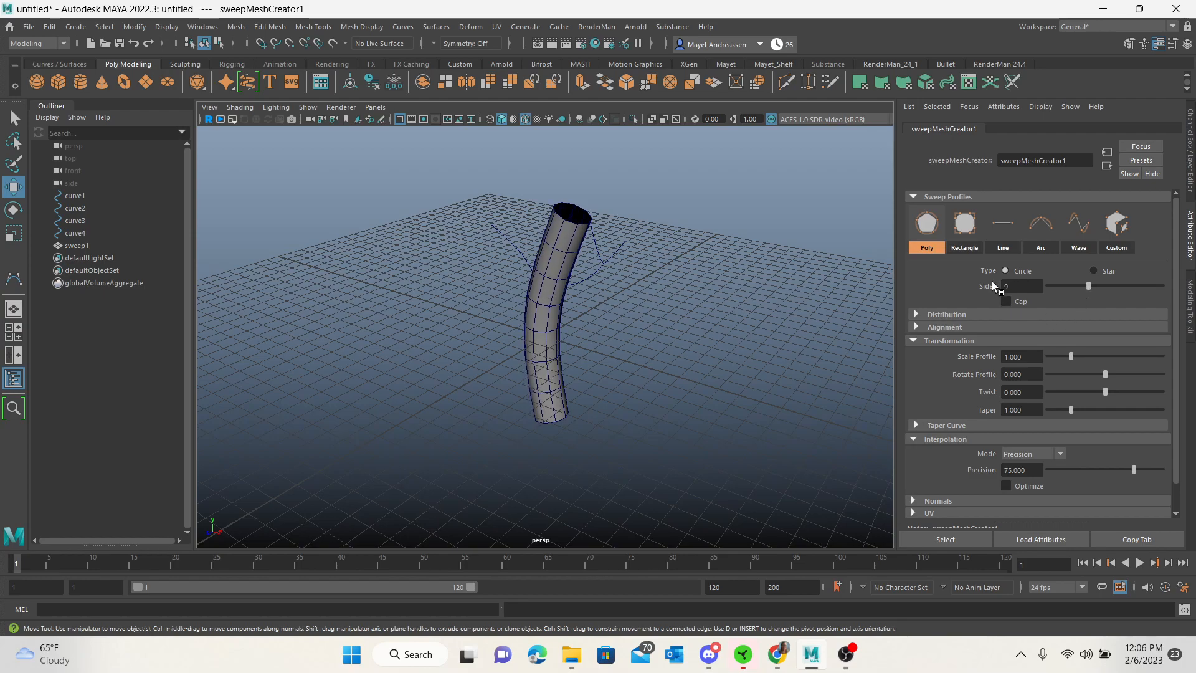
pyautogui.moveTo(908, 322)
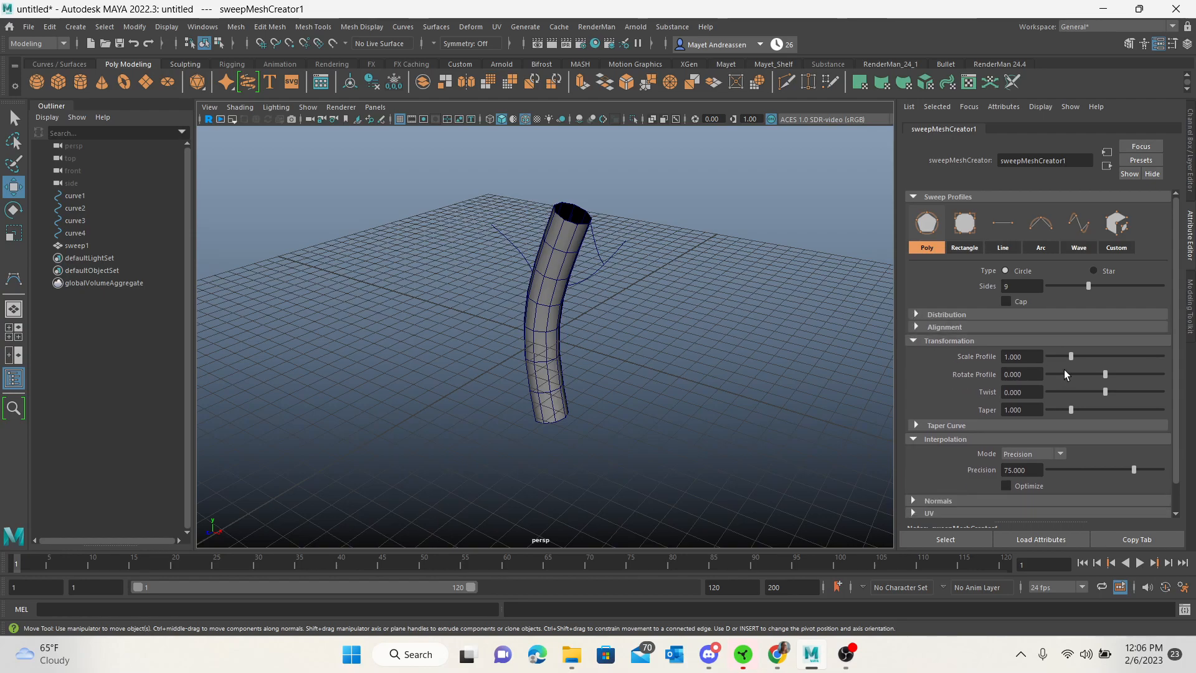
pyautogui.moveTo(1093, 413)
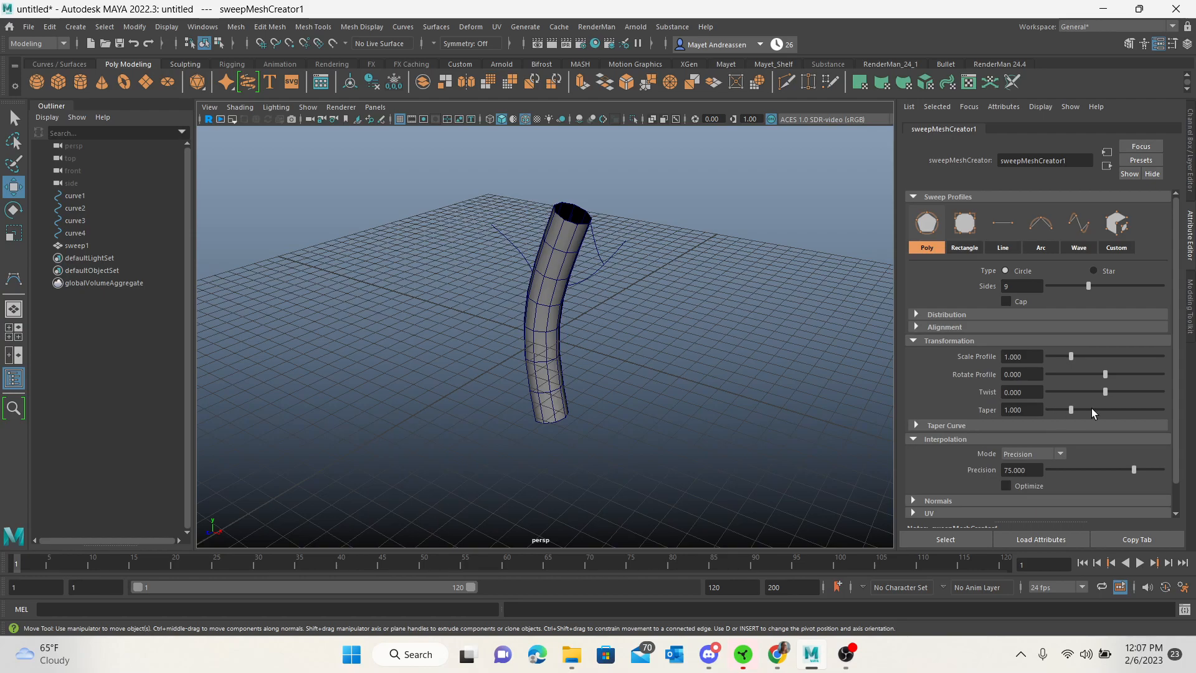
# - Set the trunk tube's taper to about 0.44, then select curve2
pyautogui.moveTo(1070, 410); pyautogui.dragTo(1060, 410)
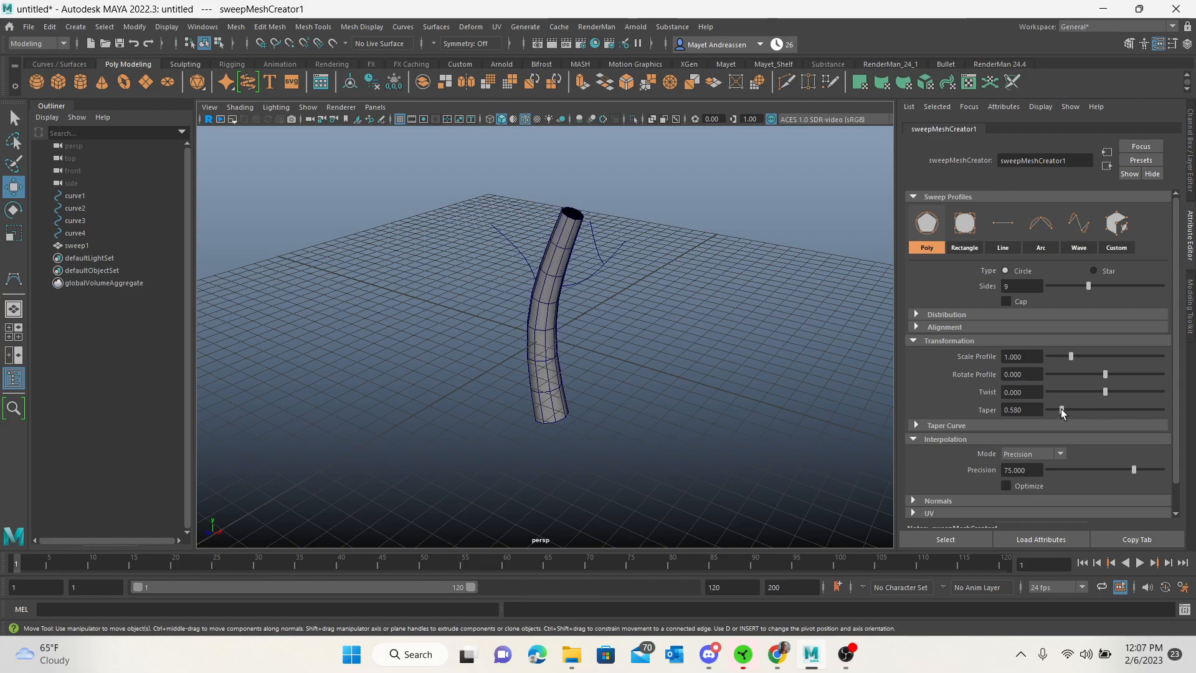
pyautogui.moveTo(1060, 410); pyautogui.dragTo(1055, 410)
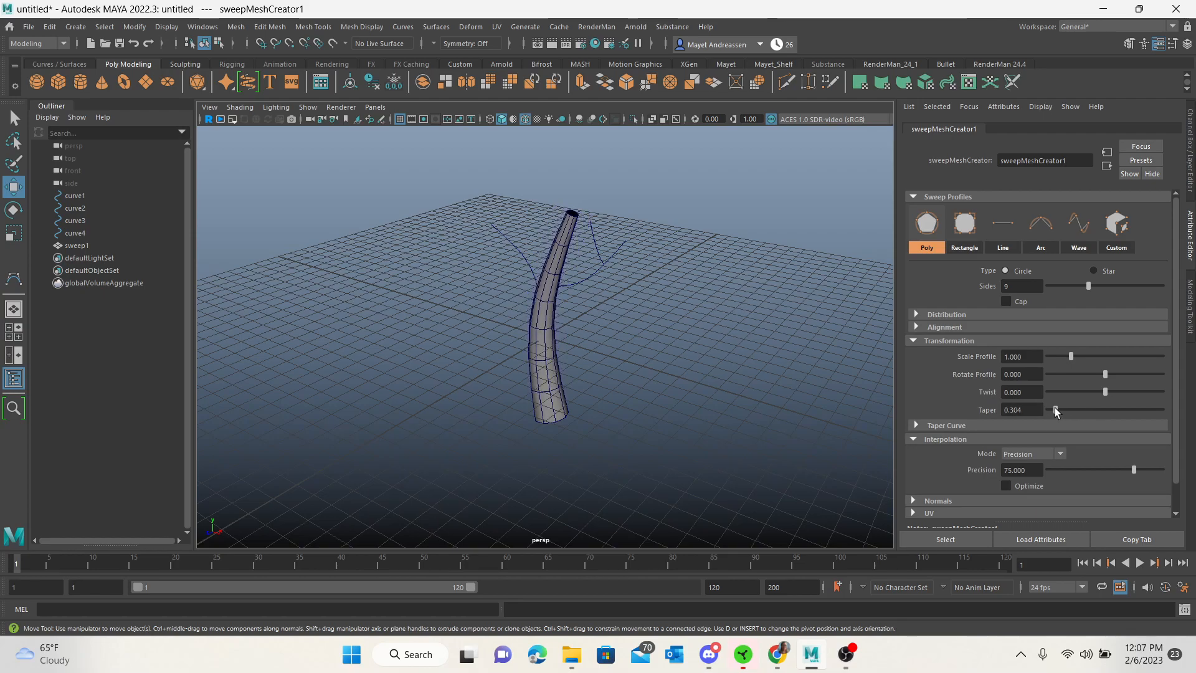
pyautogui.moveTo(1057, 410); pyautogui.dragTo(1054, 410)
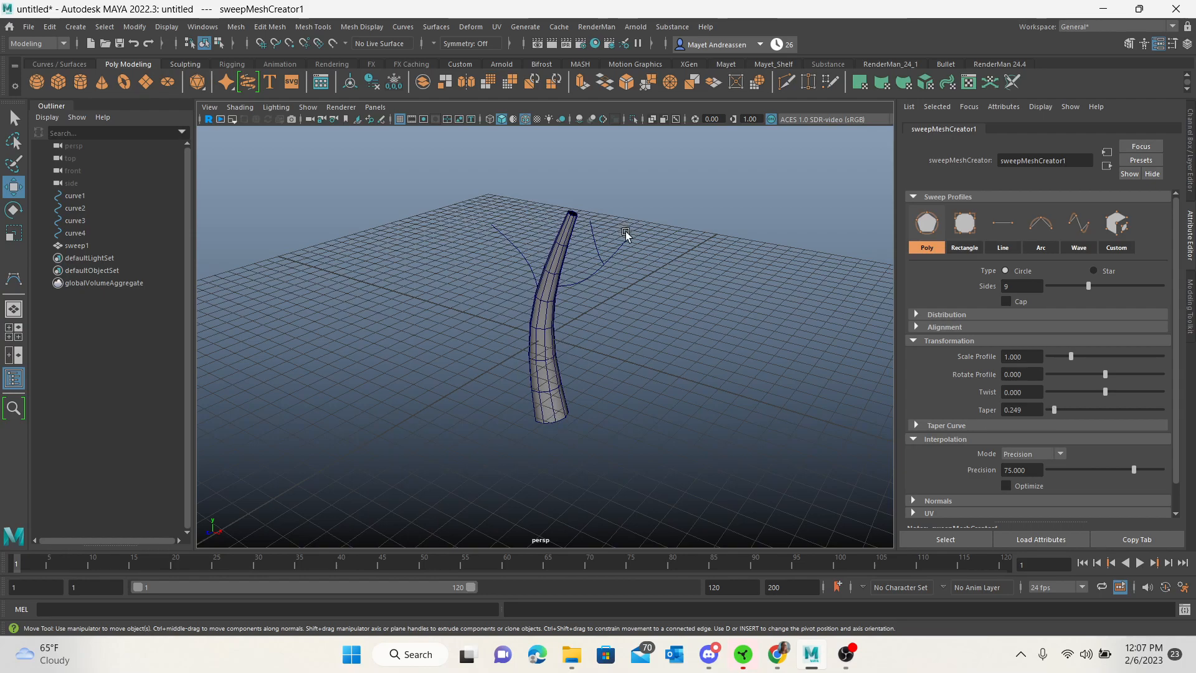
pyautogui.moveTo(784, 337)
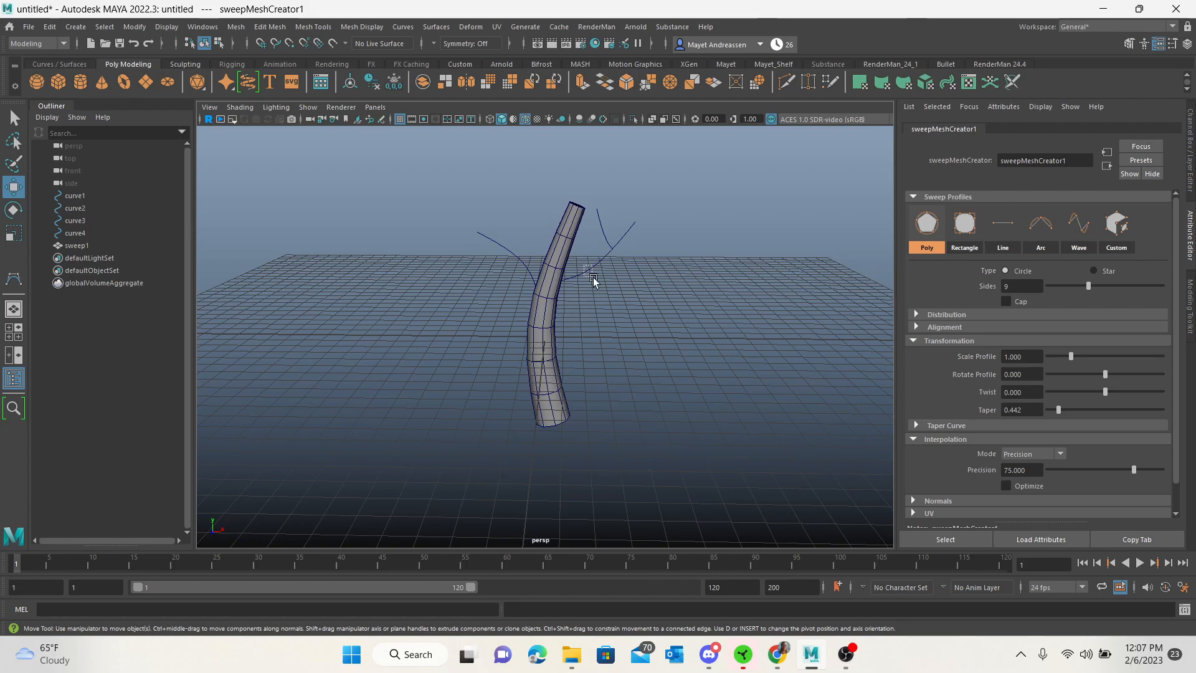
pyautogui.click(75, 208)
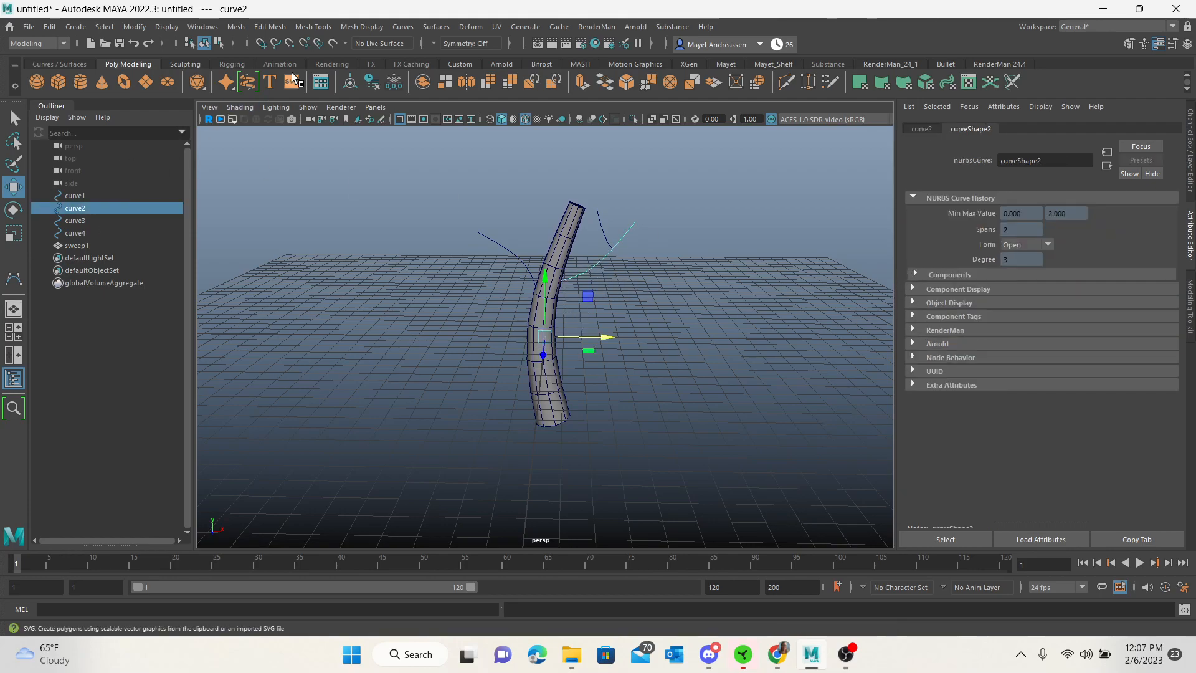
# - Sweep a tube mesh along curve2, adjusting its sides and raising precision
pyautogui.click(74, 26)
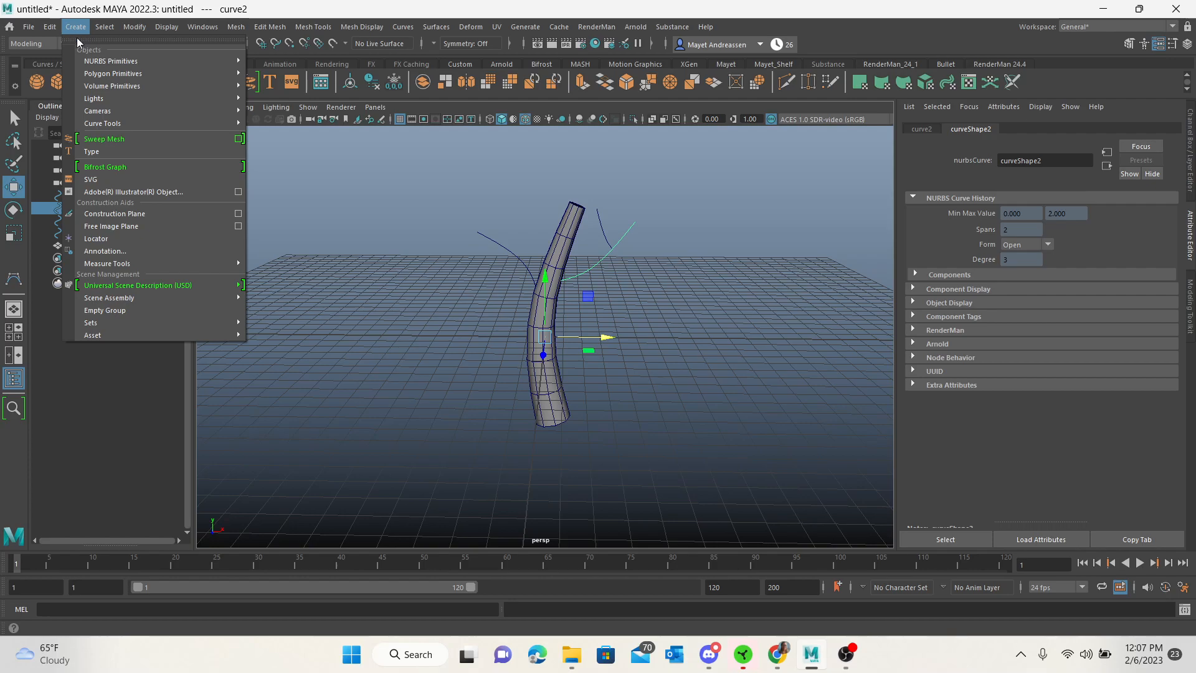
pyautogui.click(104, 139)
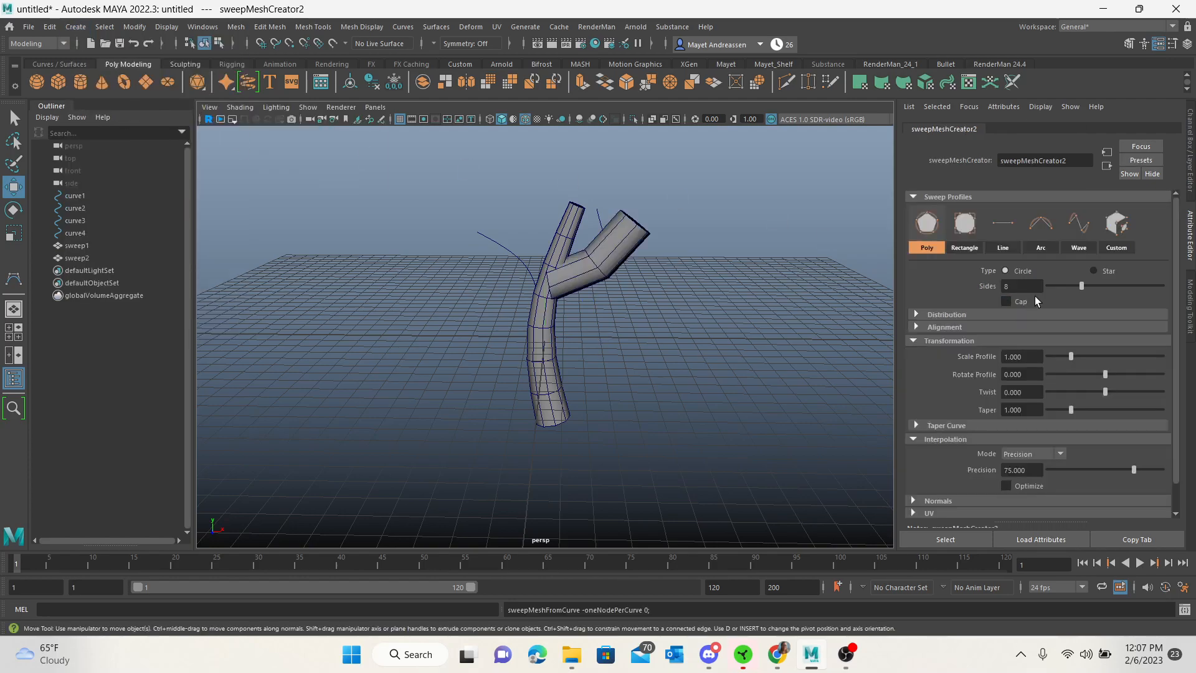
pyautogui.moveTo(1081, 285); pyautogui.dragTo(1089, 286)
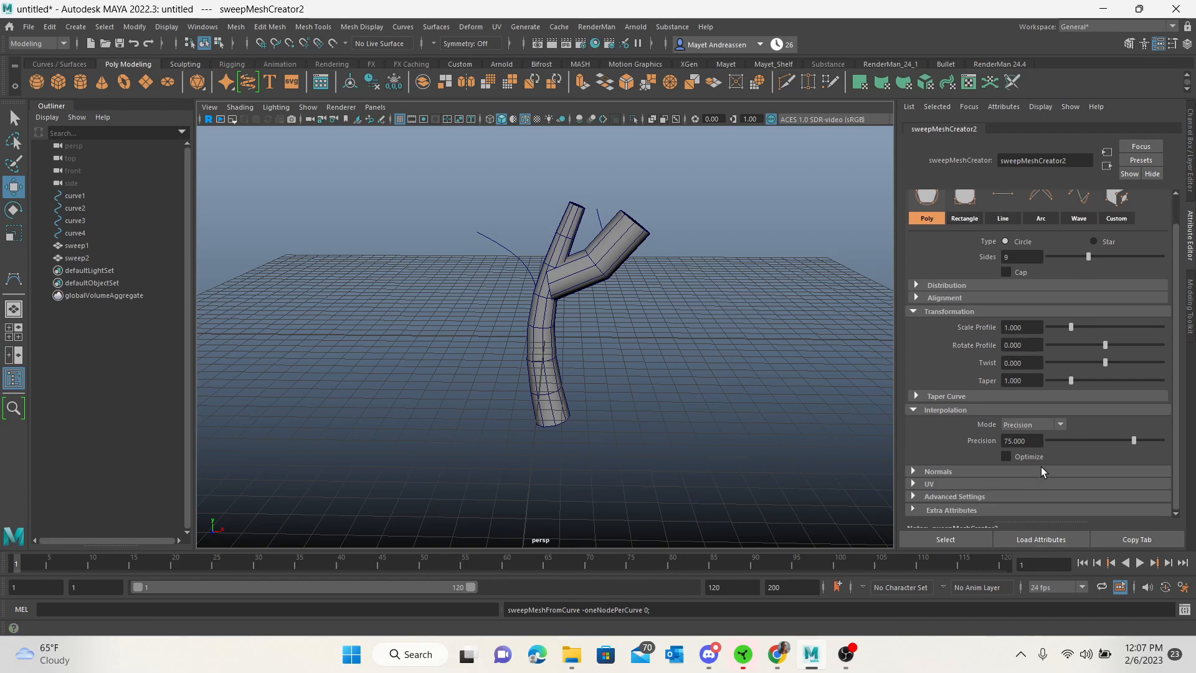
pyautogui.moveTo(997, 446)
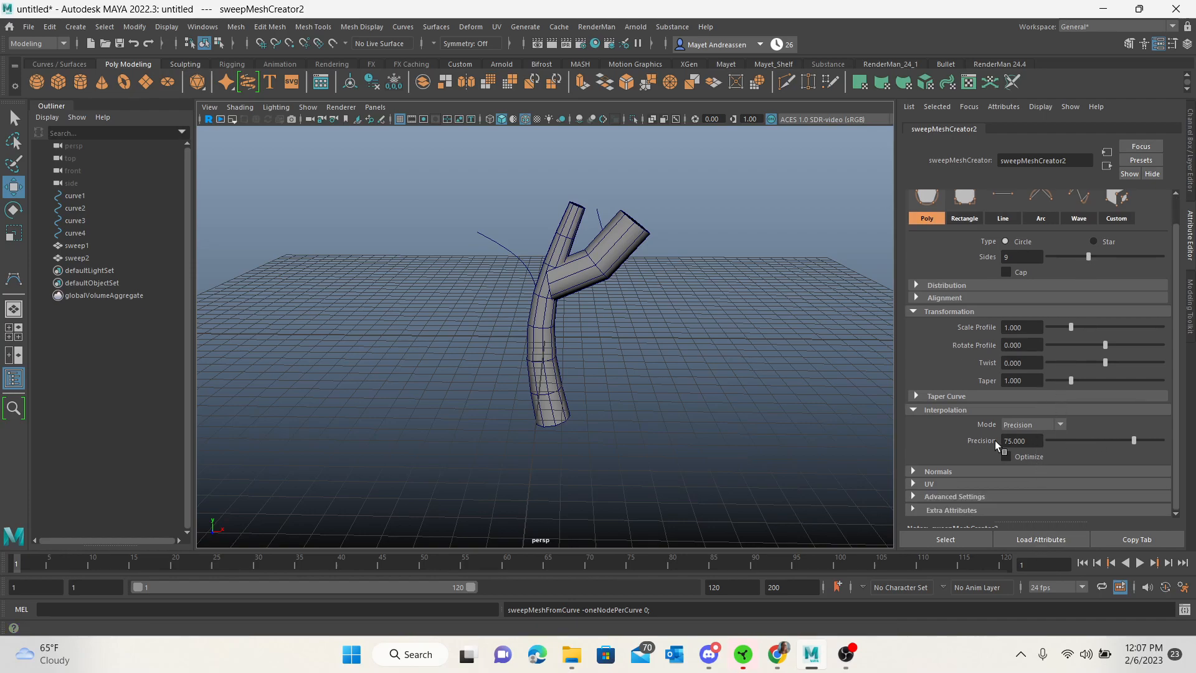
pyautogui.moveTo(1134, 440); pyautogui.dragTo(1142, 441)
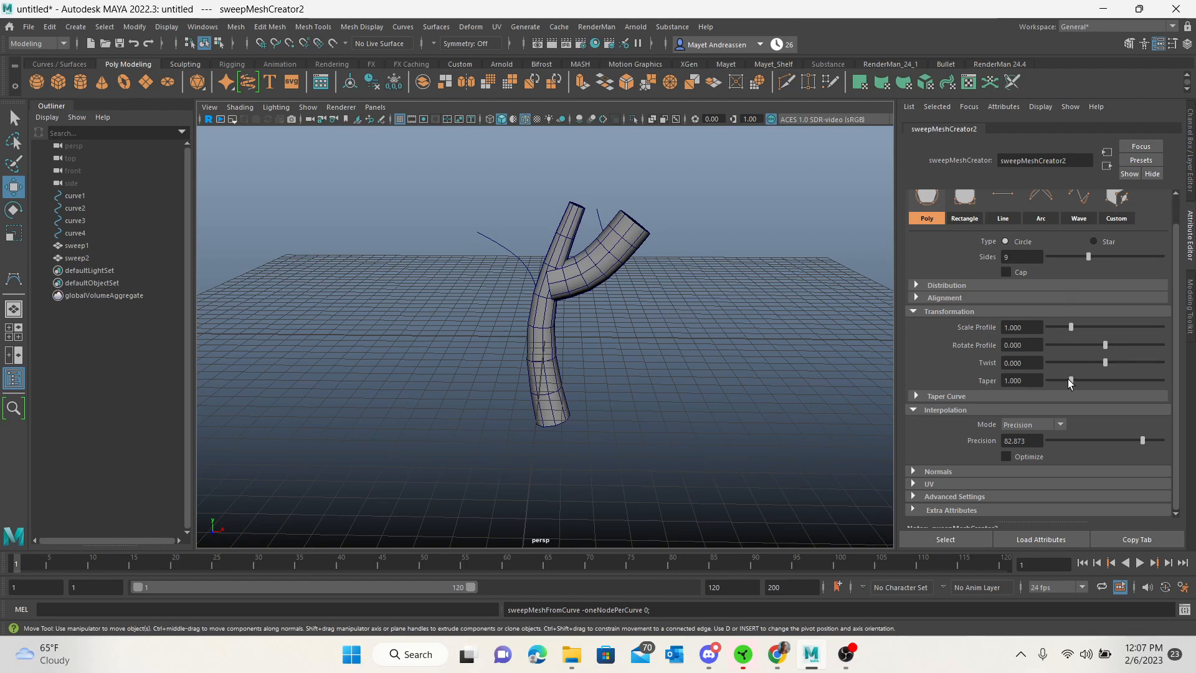
# - Taper the right branch to about 0.33 and scale its profile to about 0.5
pyautogui.moveTo(1089, 380); pyautogui.dragTo(1053, 380)
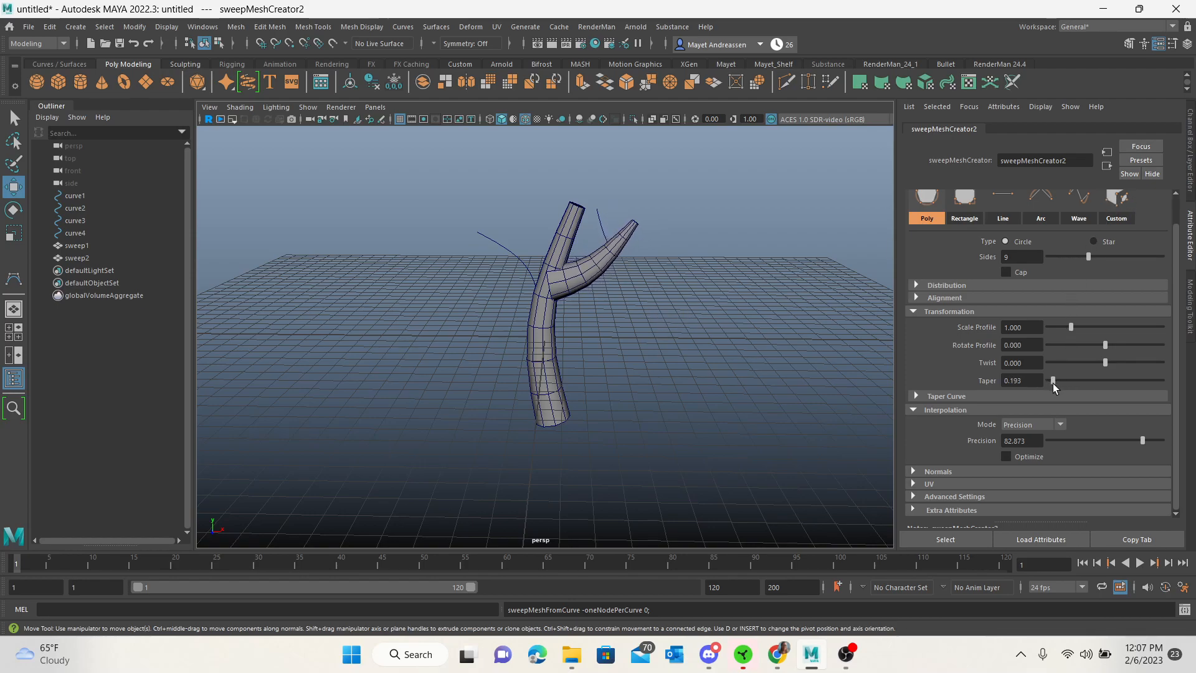
pyautogui.moveTo(1053, 380); pyautogui.dragTo(1057, 380)
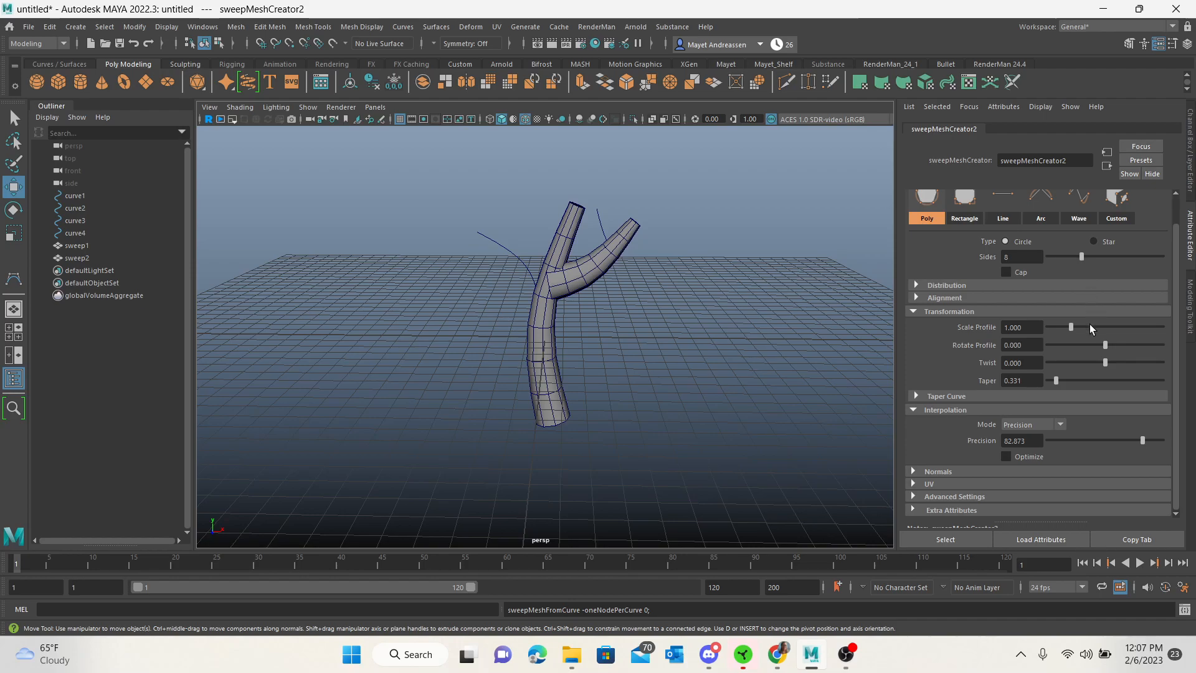
pyautogui.moveTo(1070, 327); pyautogui.dragTo(1060, 327)
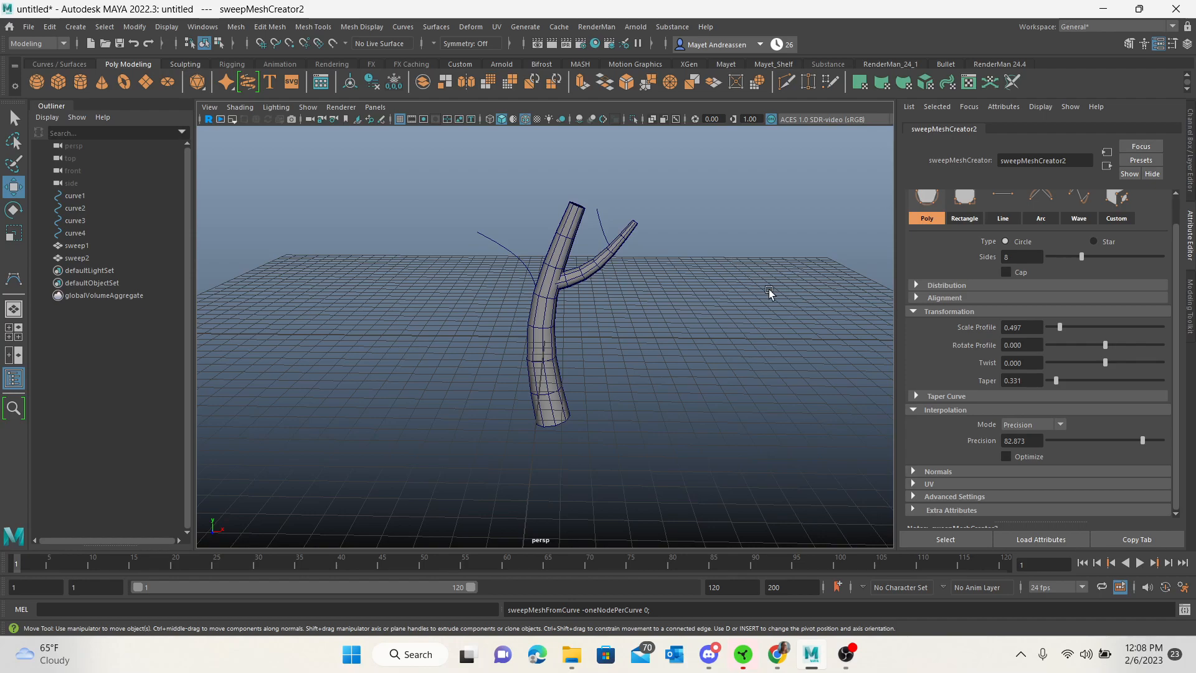
pyautogui.click(74, 220)
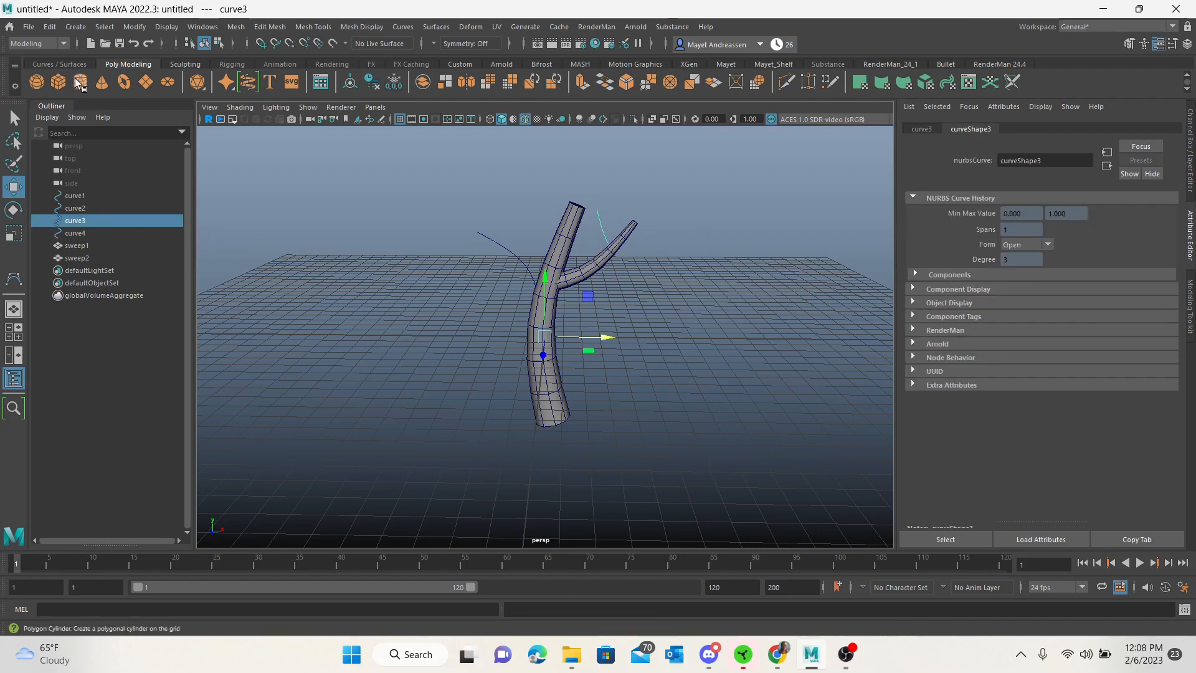
# - Sweep curve3 into a twig tube with higher precision, profile scale 0.22 and taper 0.28
pyautogui.click(104, 26)
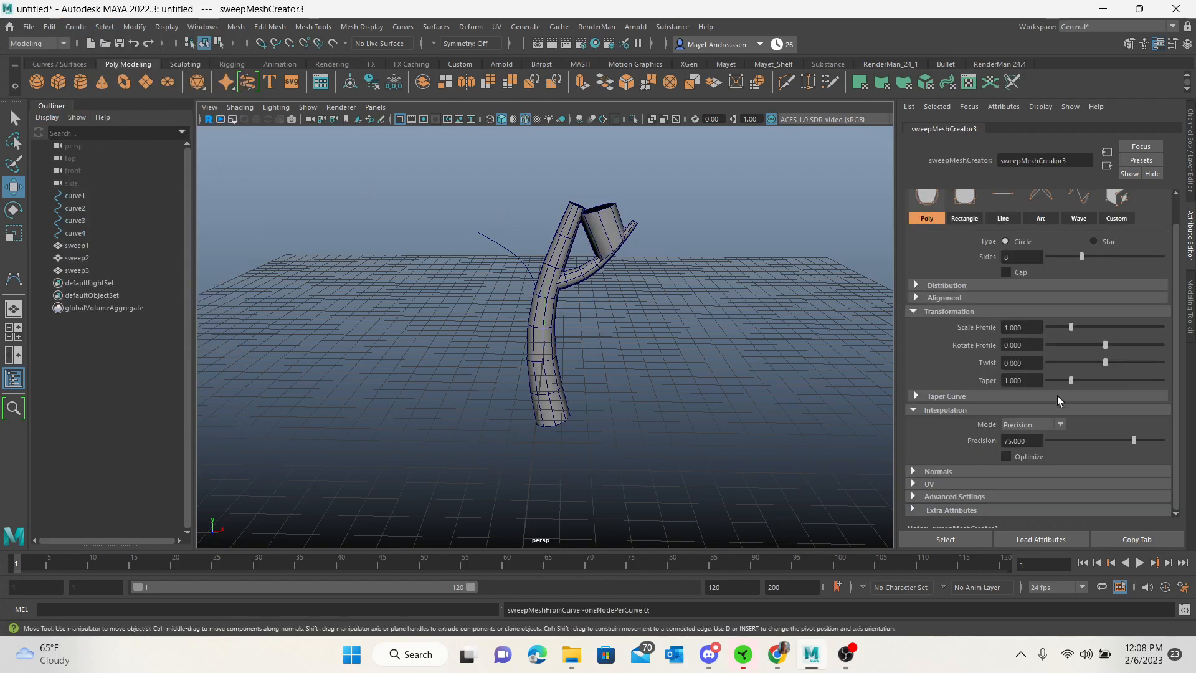
pyautogui.moveTo(1132, 440); pyautogui.dragTo(1152, 440)
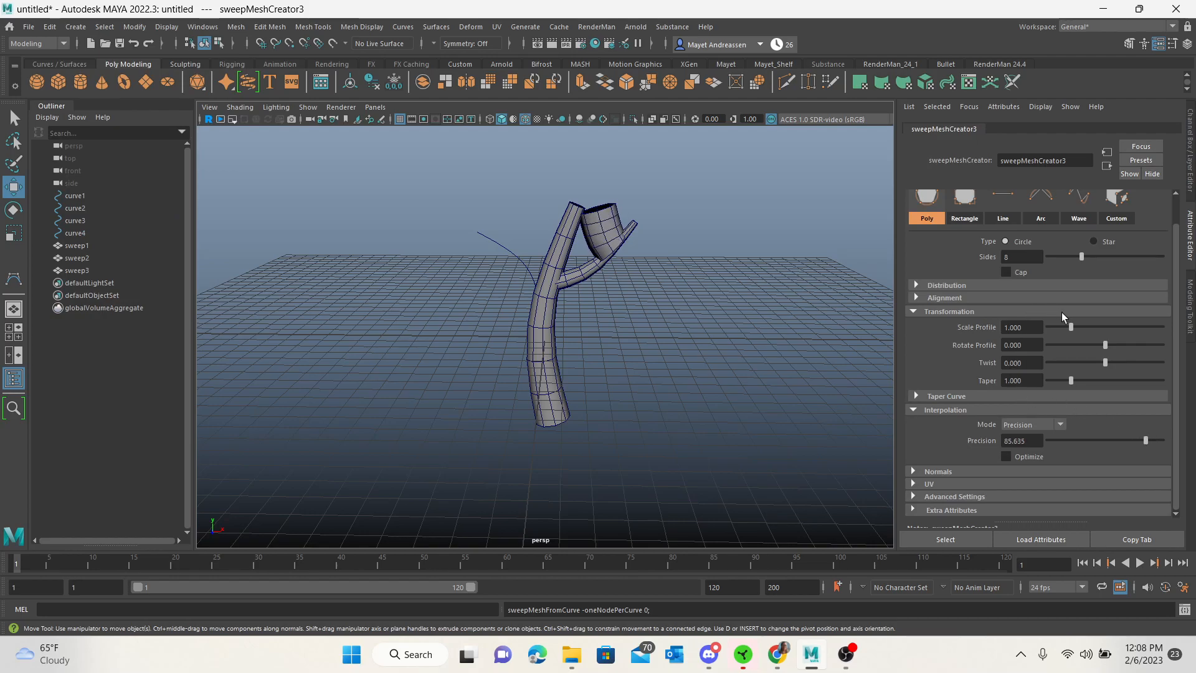
pyautogui.moveTo(1068, 327); pyautogui.dragTo(1055, 326)
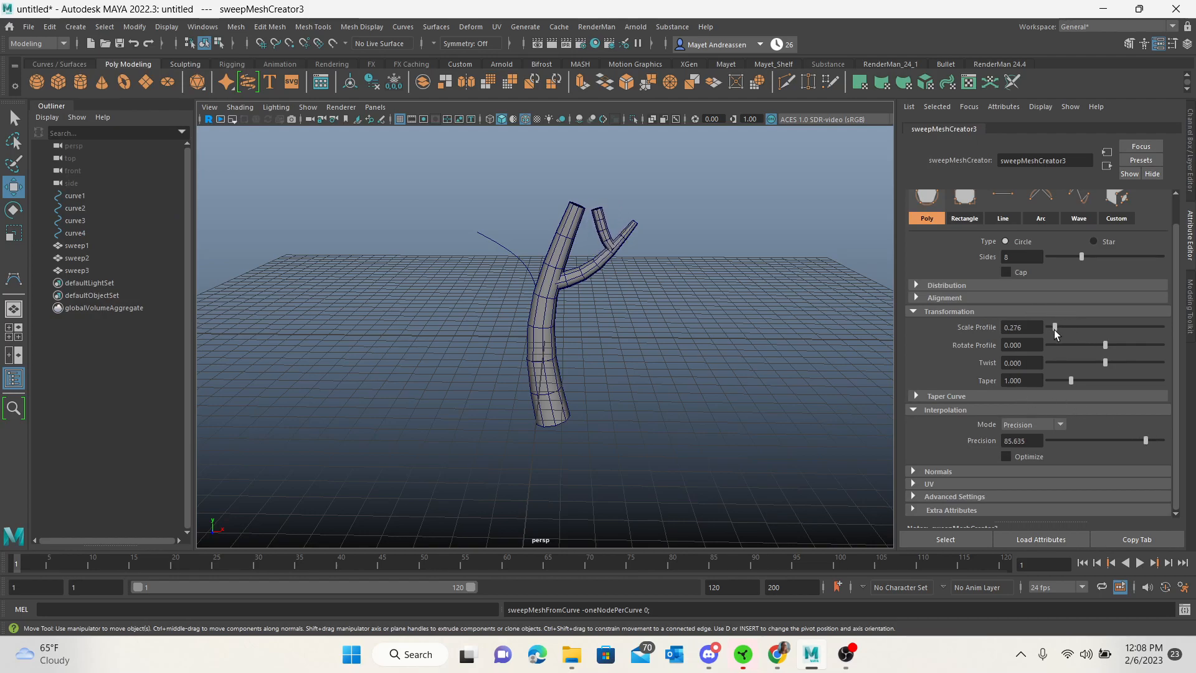
pyautogui.moveTo(1071, 381); pyautogui.dragTo(1057, 380)
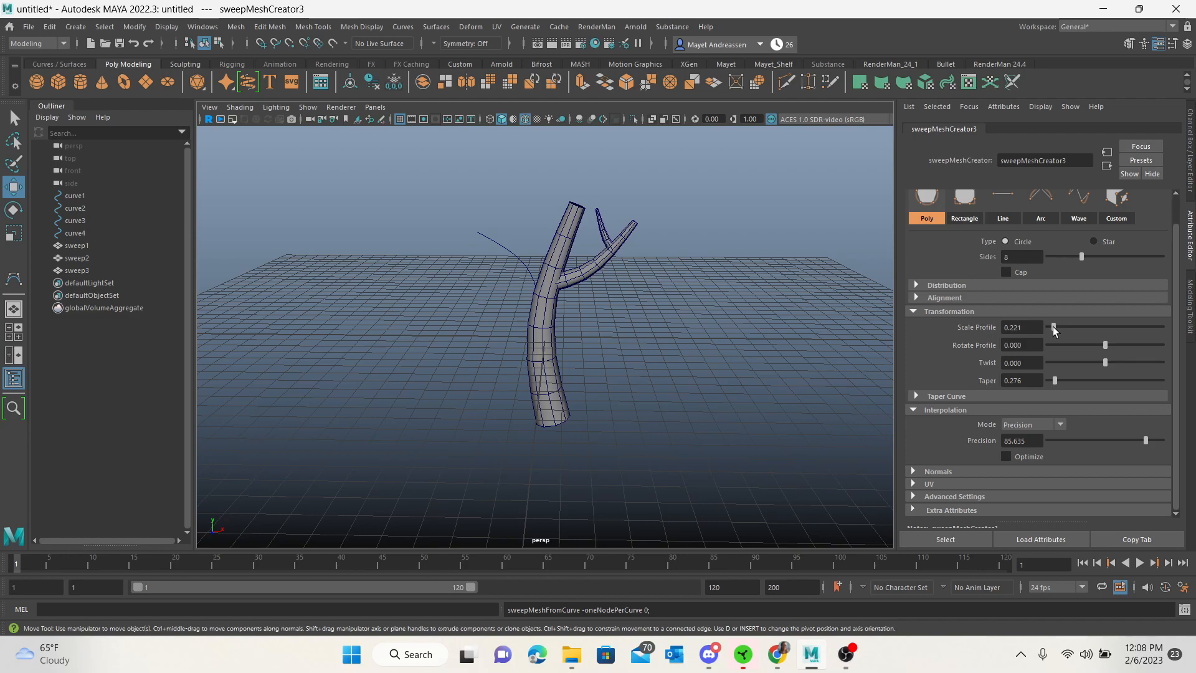
pyautogui.moveTo(1079, 326); pyautogui.dragTo(1054, 326)
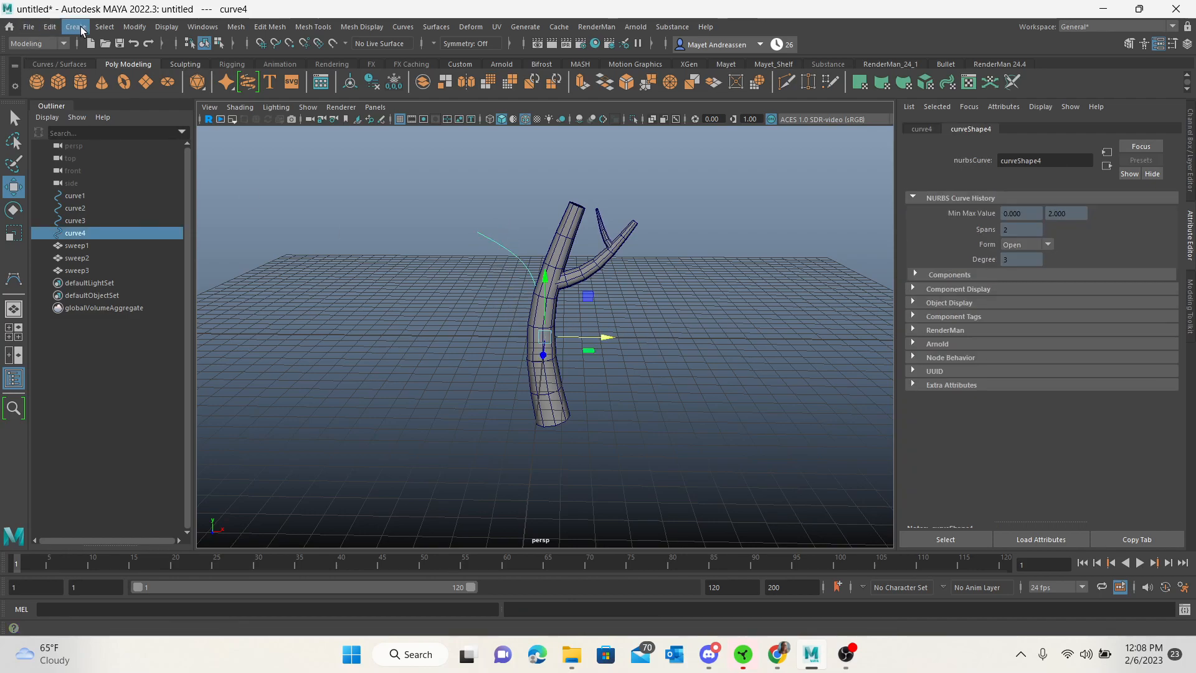
# - Sweep curve4 into a left branch tube with higher precision, scale 0.47 and taper 0.25
pyautogui.click(75, 26)
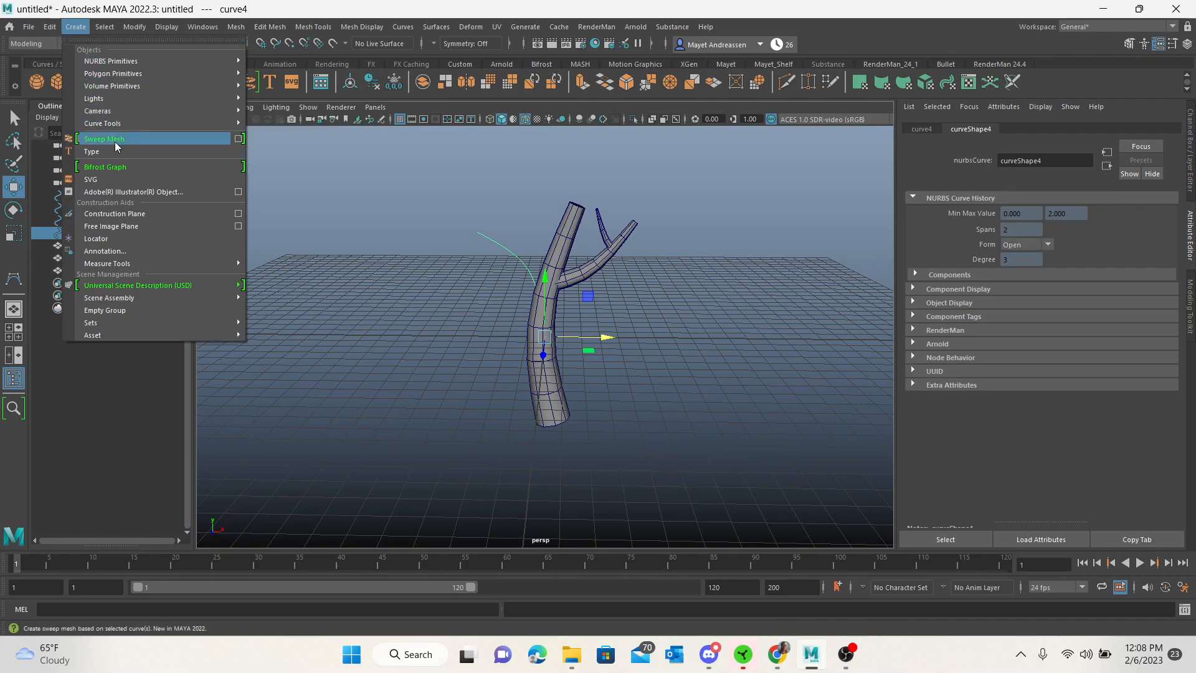
pyautogui.click(102, 138)
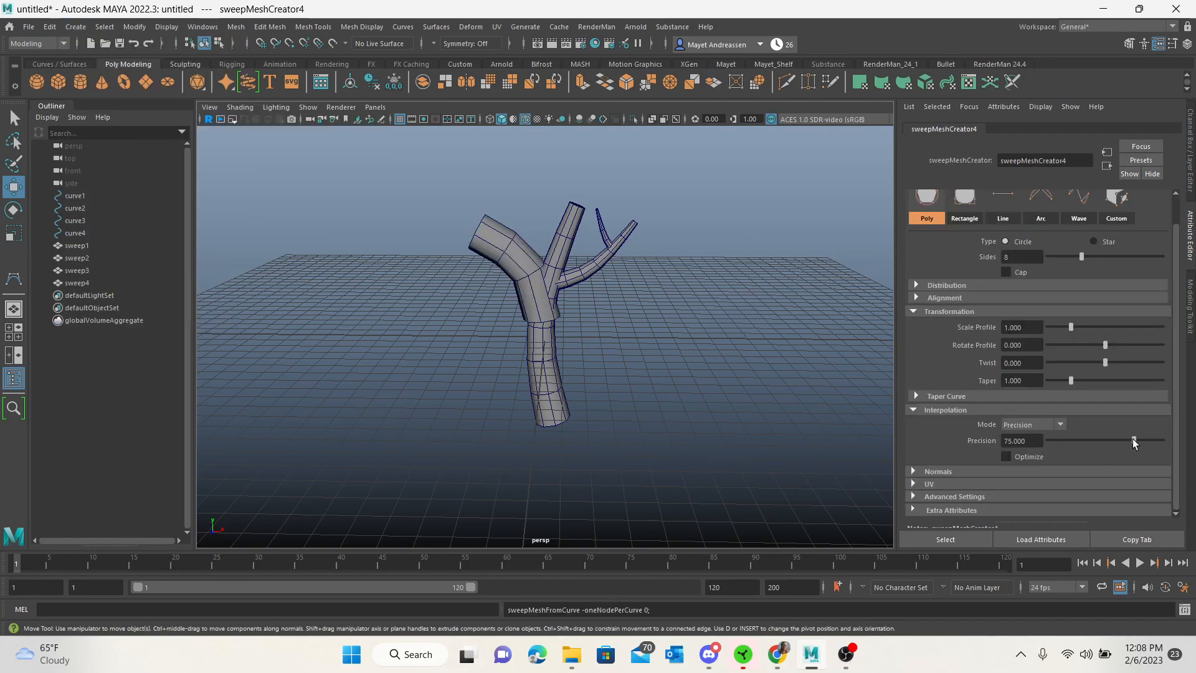
pyautogui.moveTo(1134, 441); pyautogui.dragTo(1142, 441)
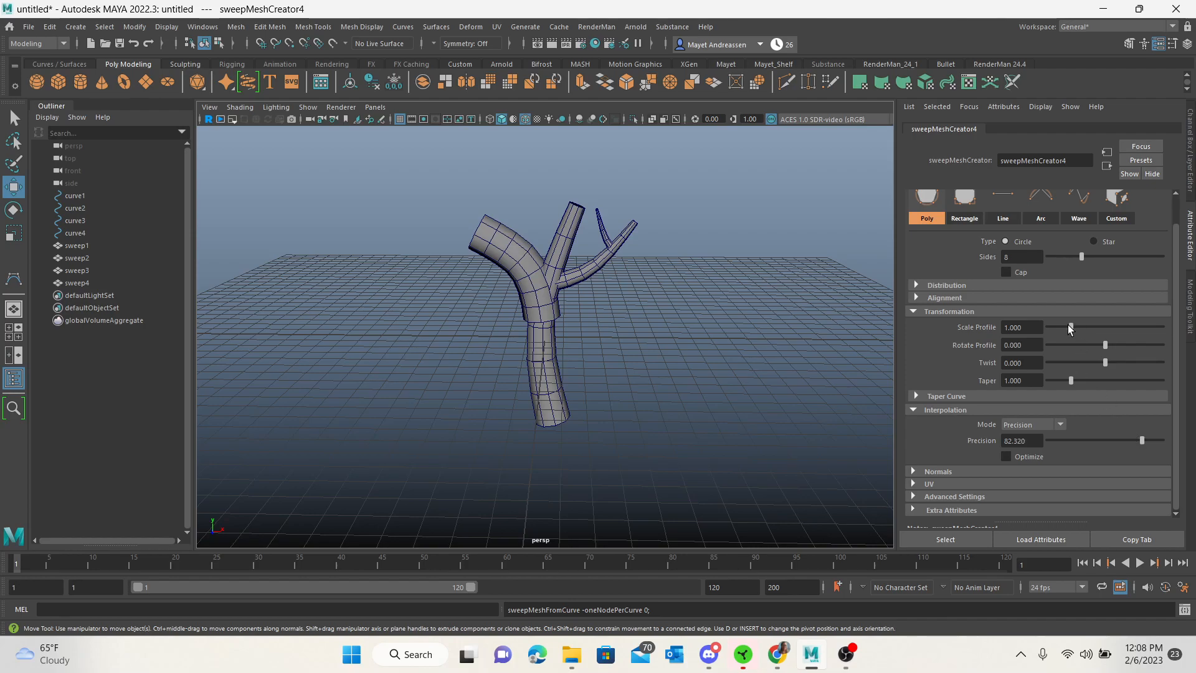
pyautogui.moveTo(1081, 327); pyautogui.dragTo(1055, 327)
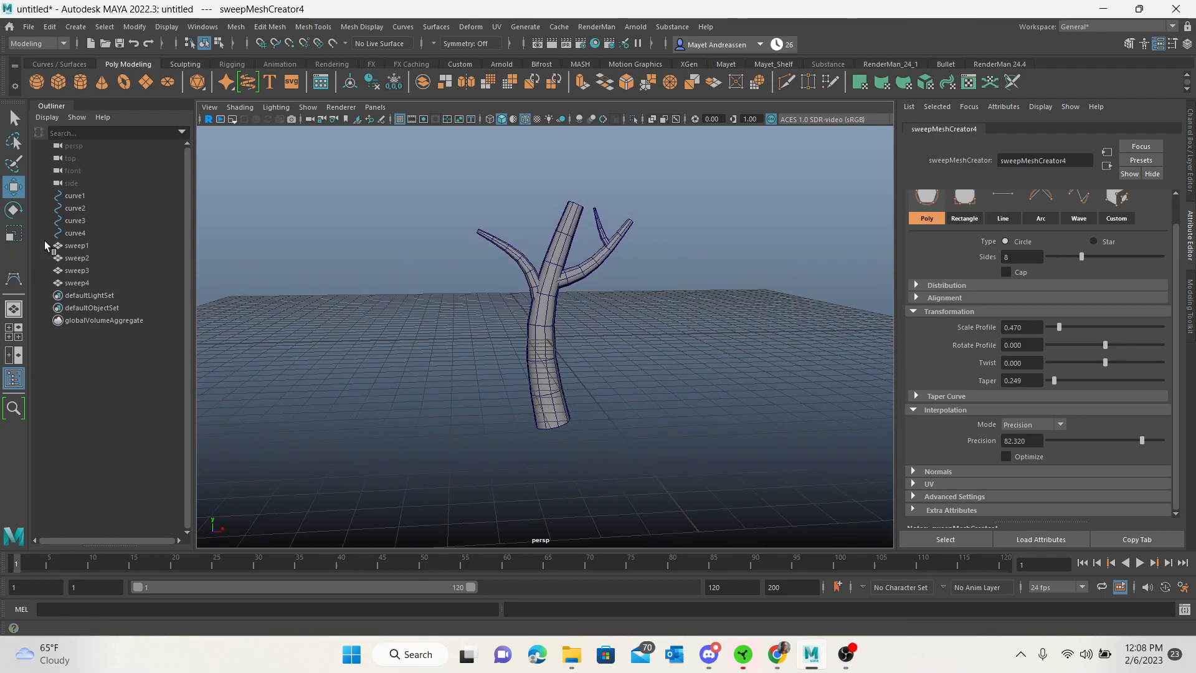
pyautogui.moveTo(638, 352)
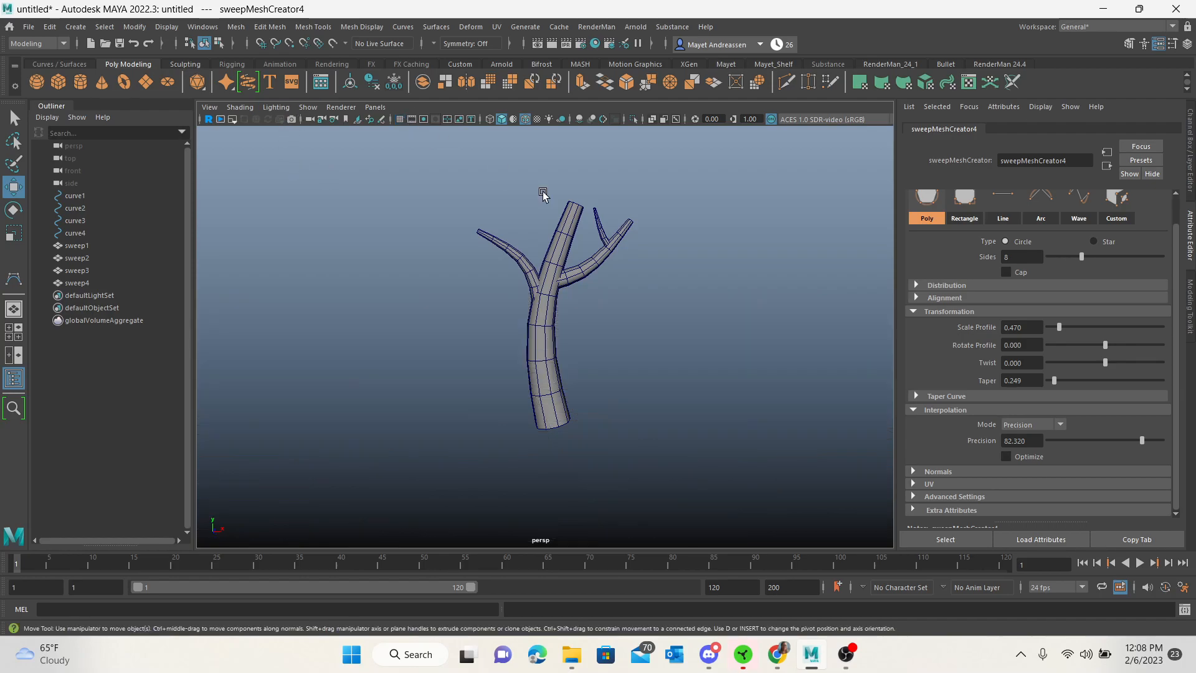
# - Select curve1, then select all four sweep meshes, sweep1 through sweep4
pyautogui.click(76, 245)
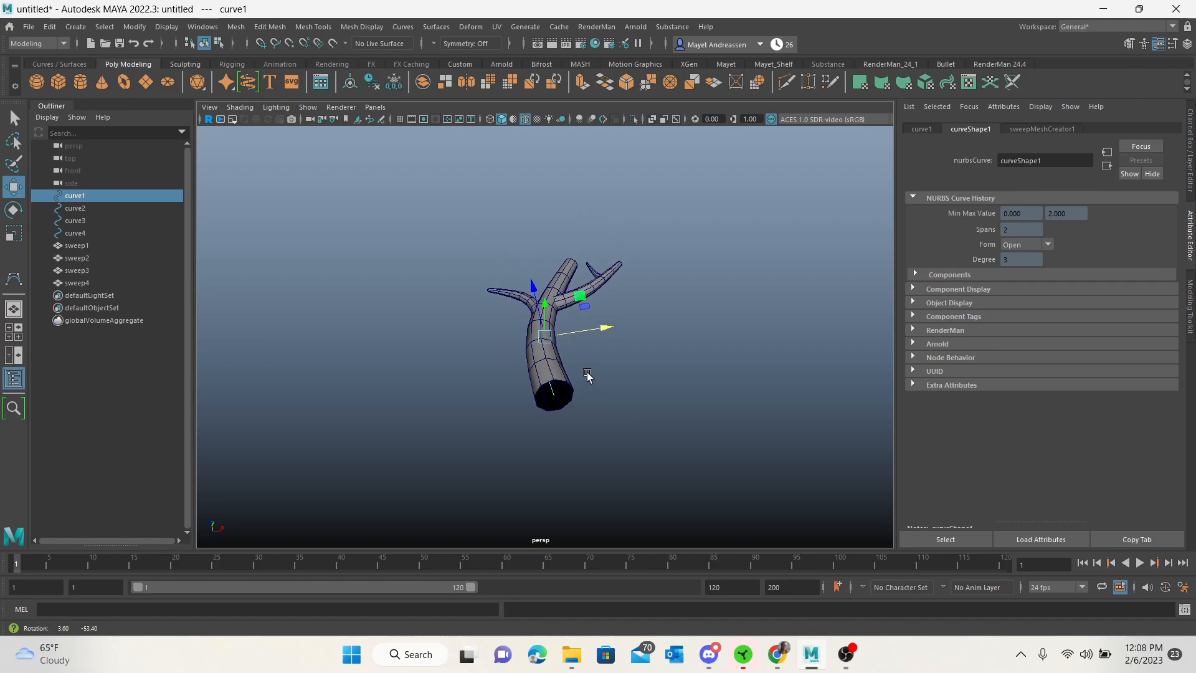
pyautogui.click(557, 420)
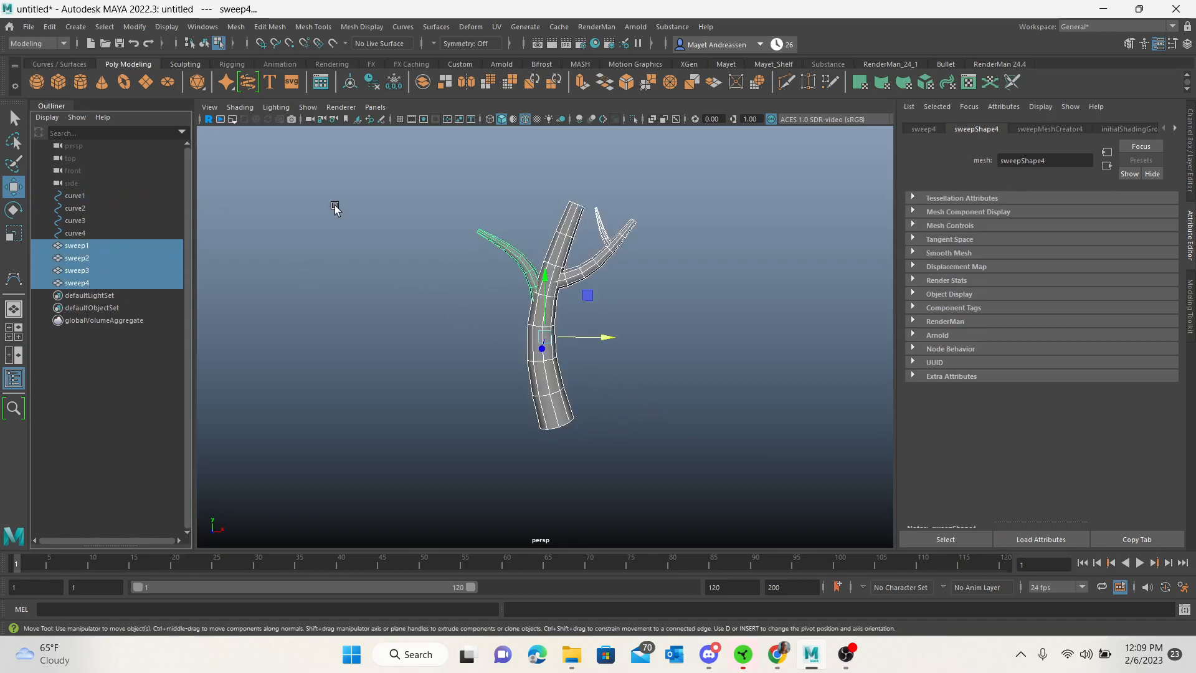
# - Delete construction history on the sweep tubes and remove guide curves curve1–curve4
pyautogui.click(49, 27)
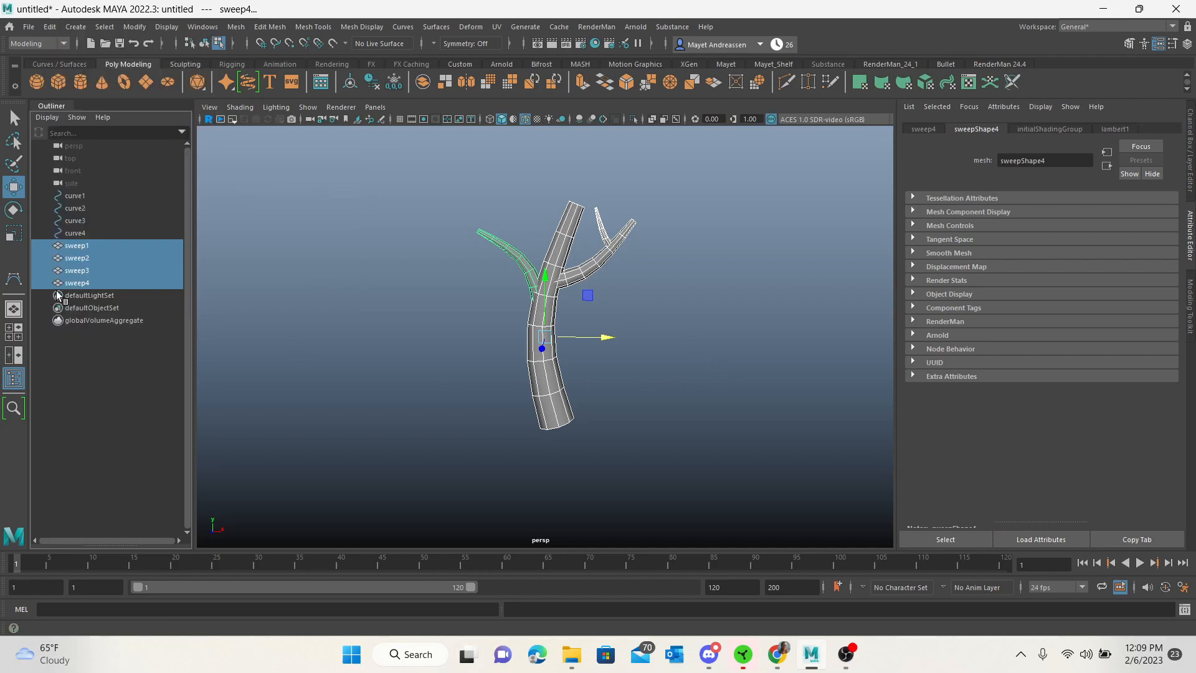
pyautogui.click(75, 213)
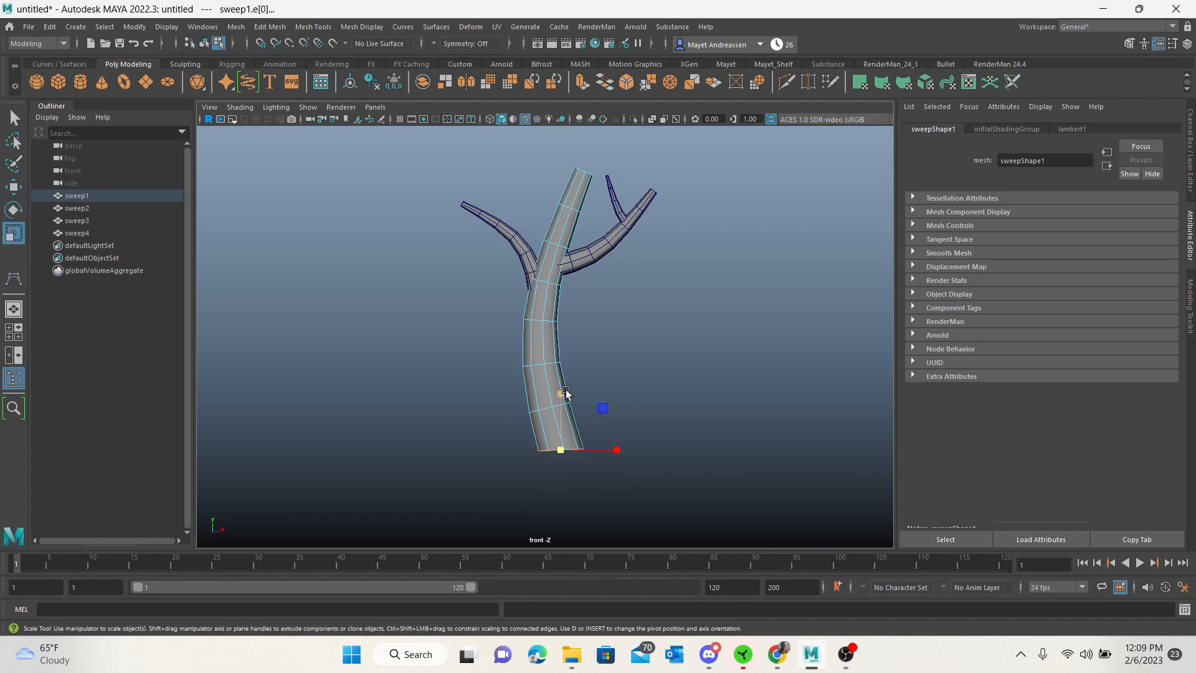
pyautogui.press('space')
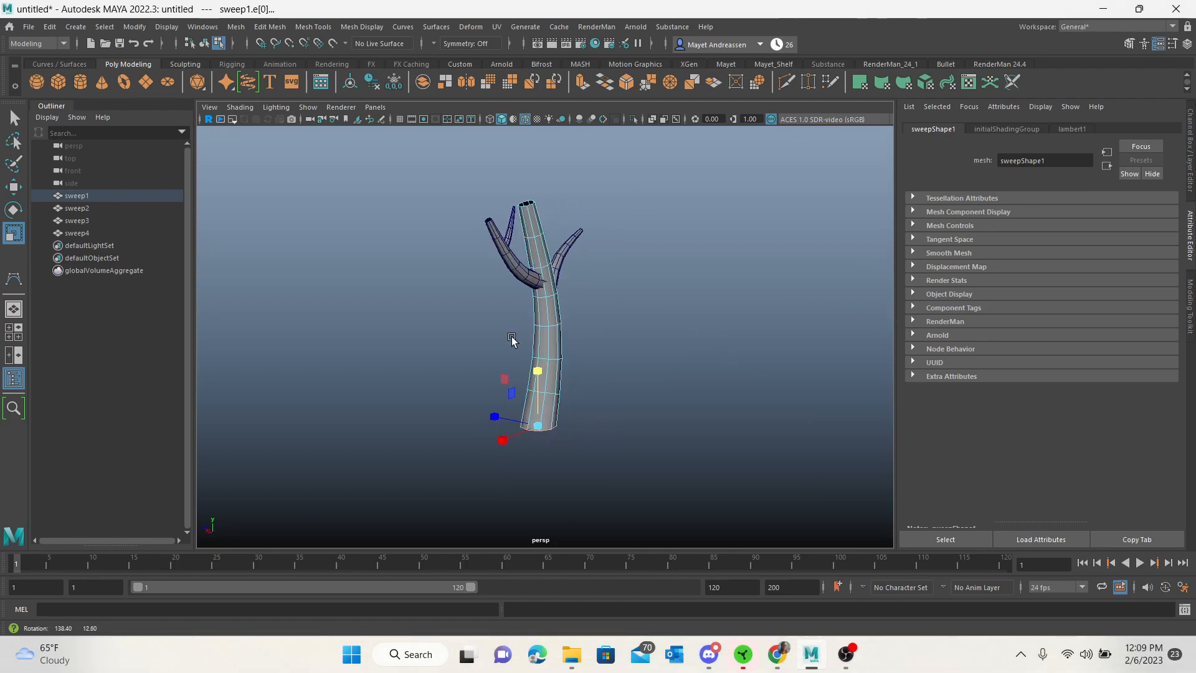
pyautogui.moveTo(510, 339); pyautogui.dragTo(611, 336)
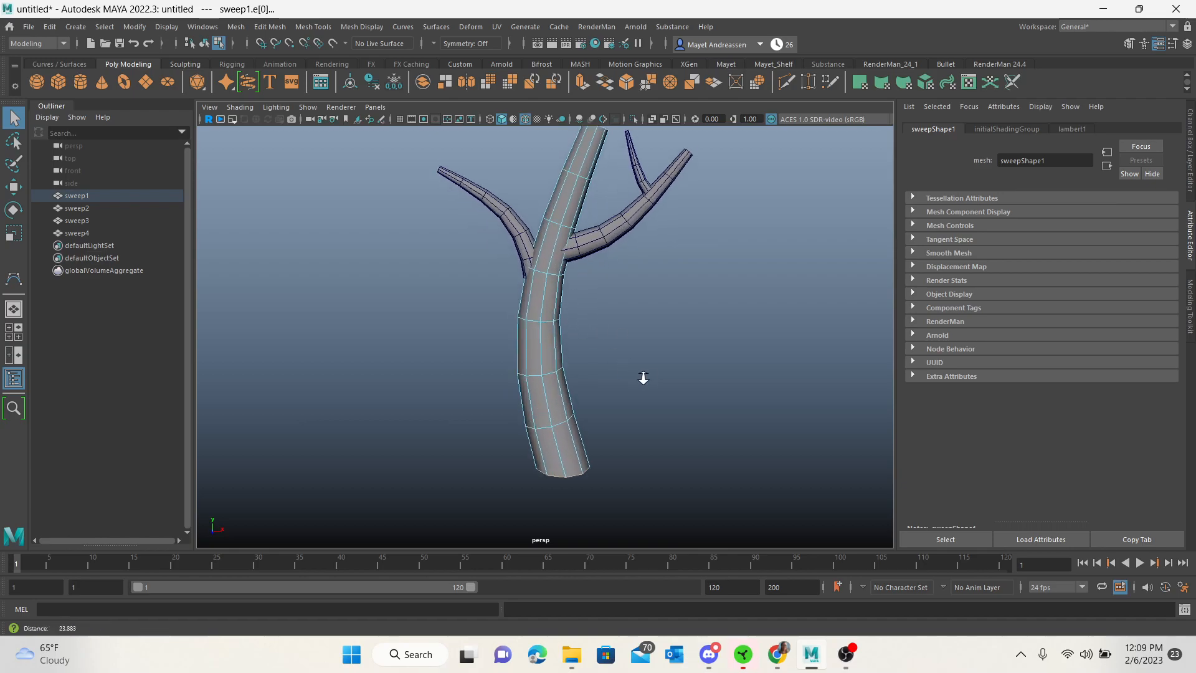
pyautogui.moveTo(643, 377); pyautogui.dragTo(633, 357)
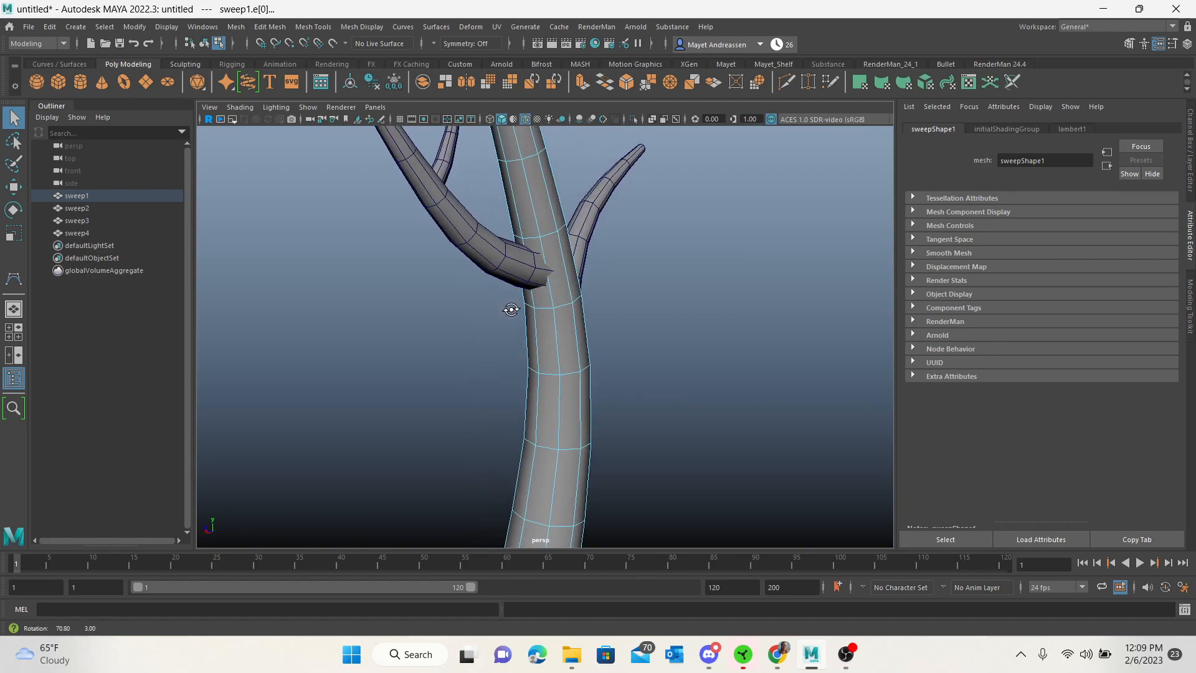
pyautogui.moveTo(511, 309); pyautogui.dragTo(637, 354)
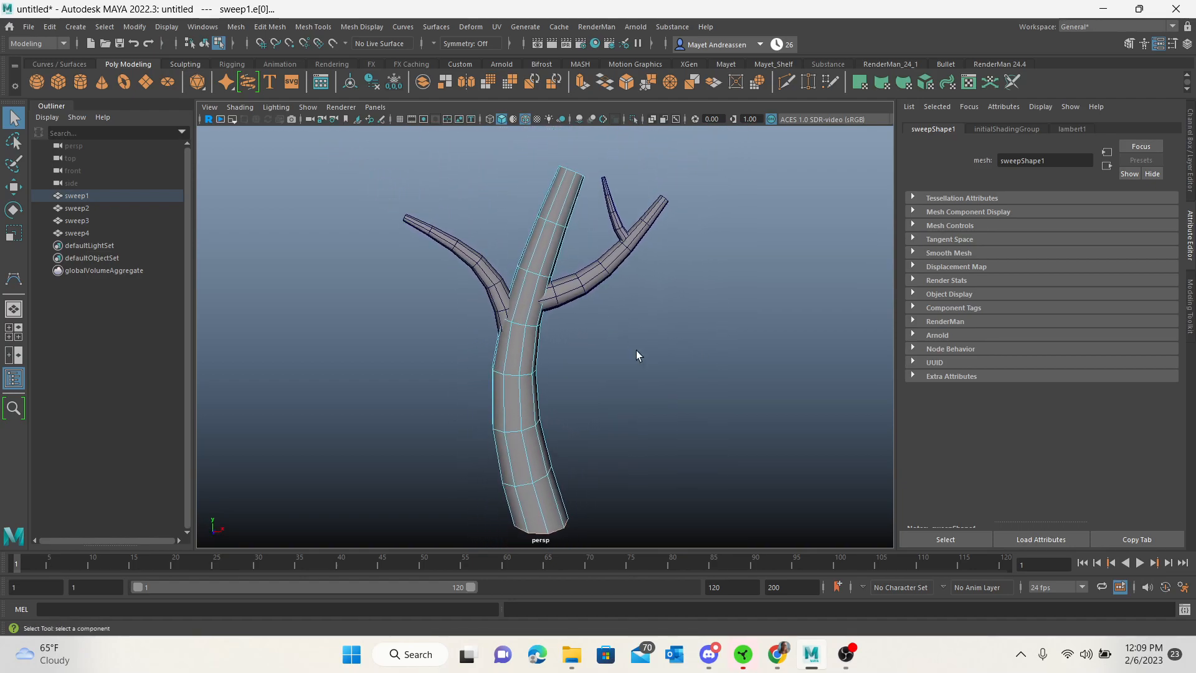